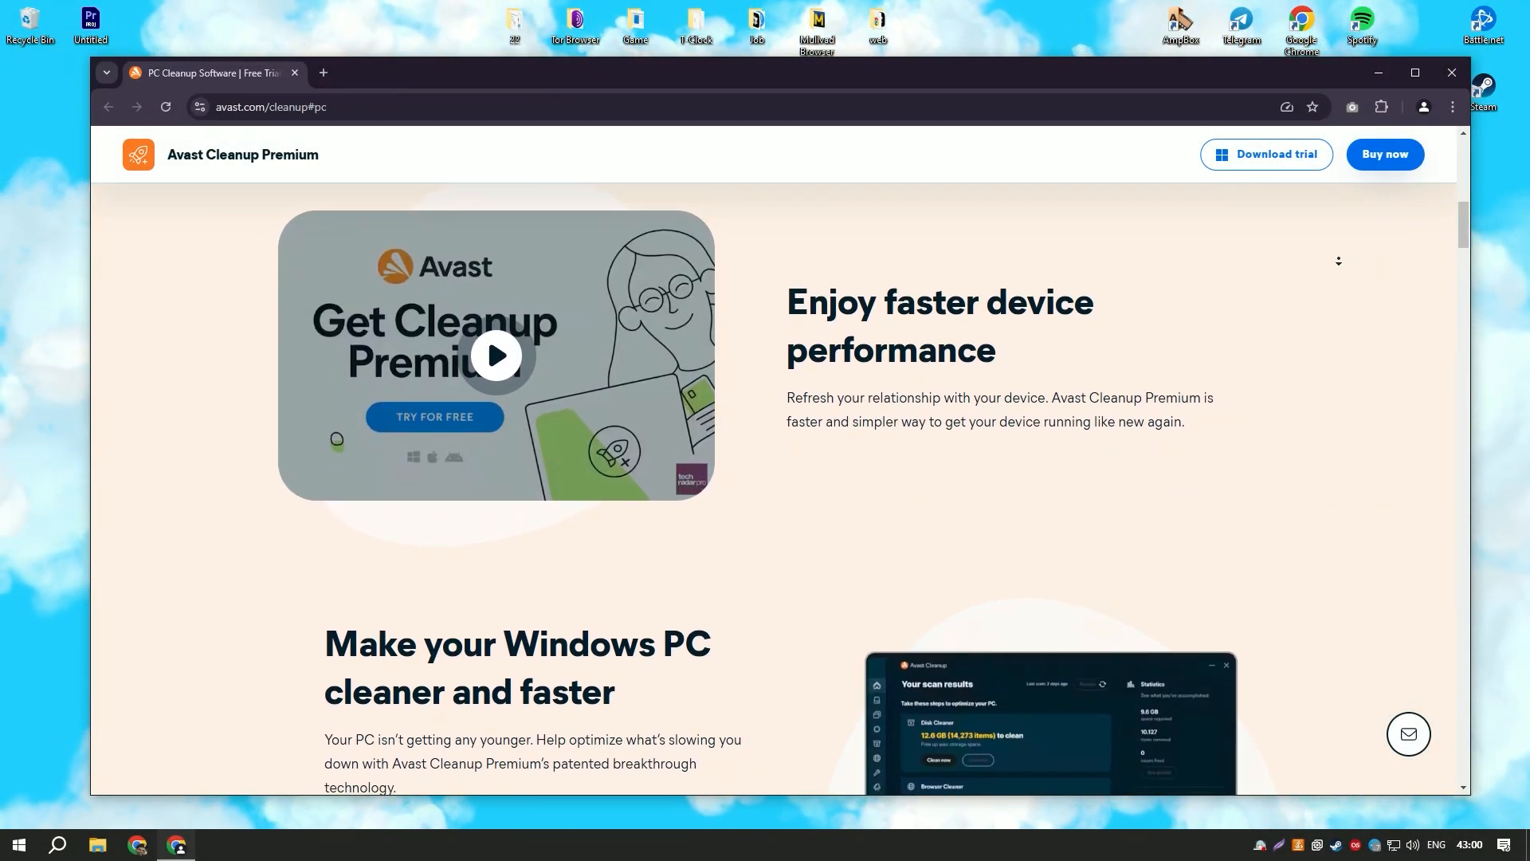
Scroll the Cleanup Premium page from 'Make your Windows PC cleaner and faster' to 'Give your PC a proper clean up'.
scroll(down, 3)
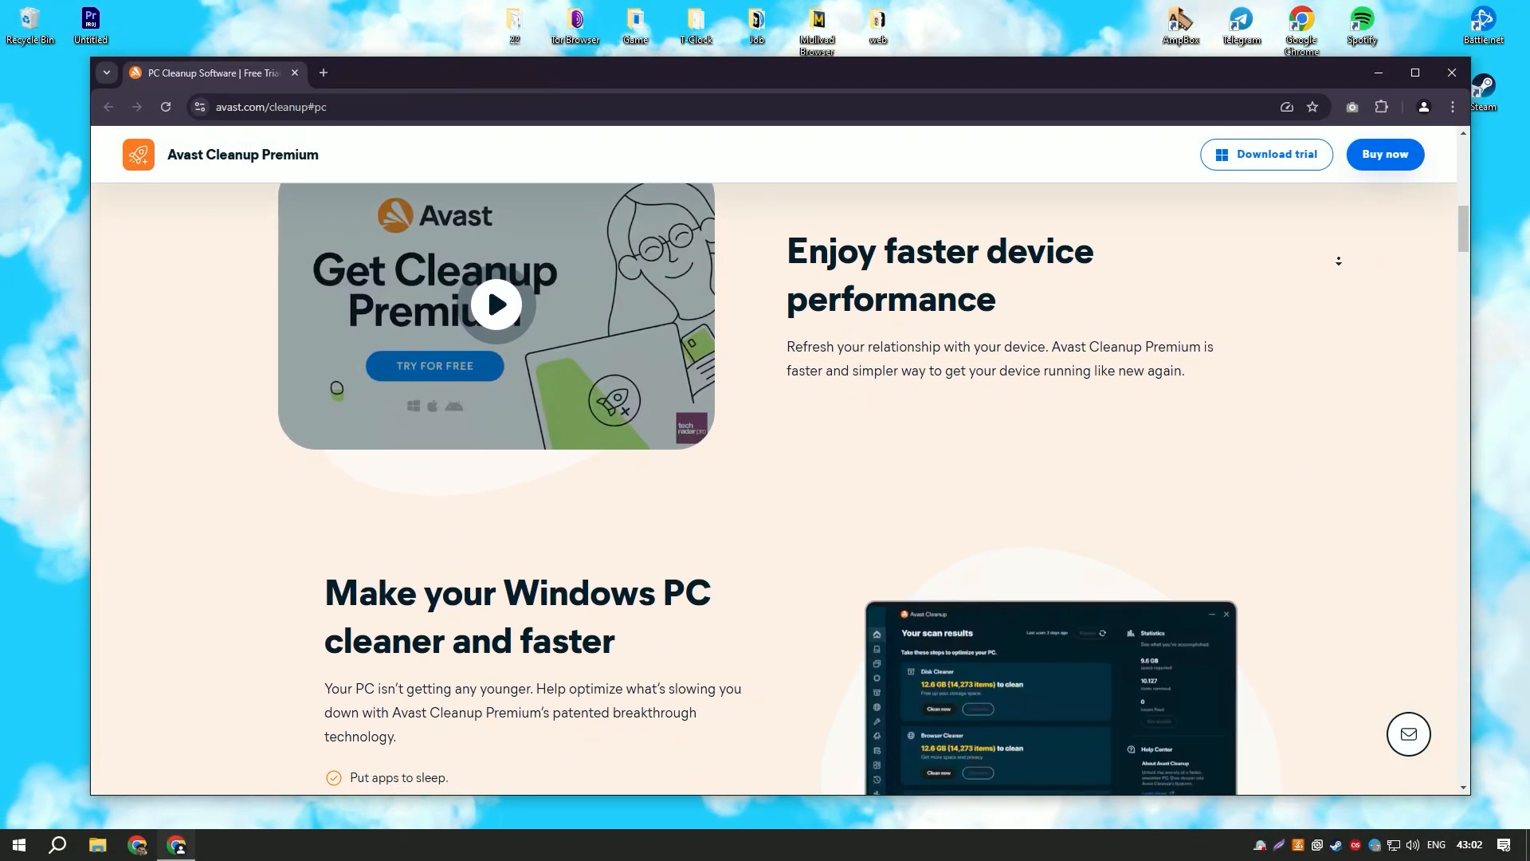
scroll(down, 3)
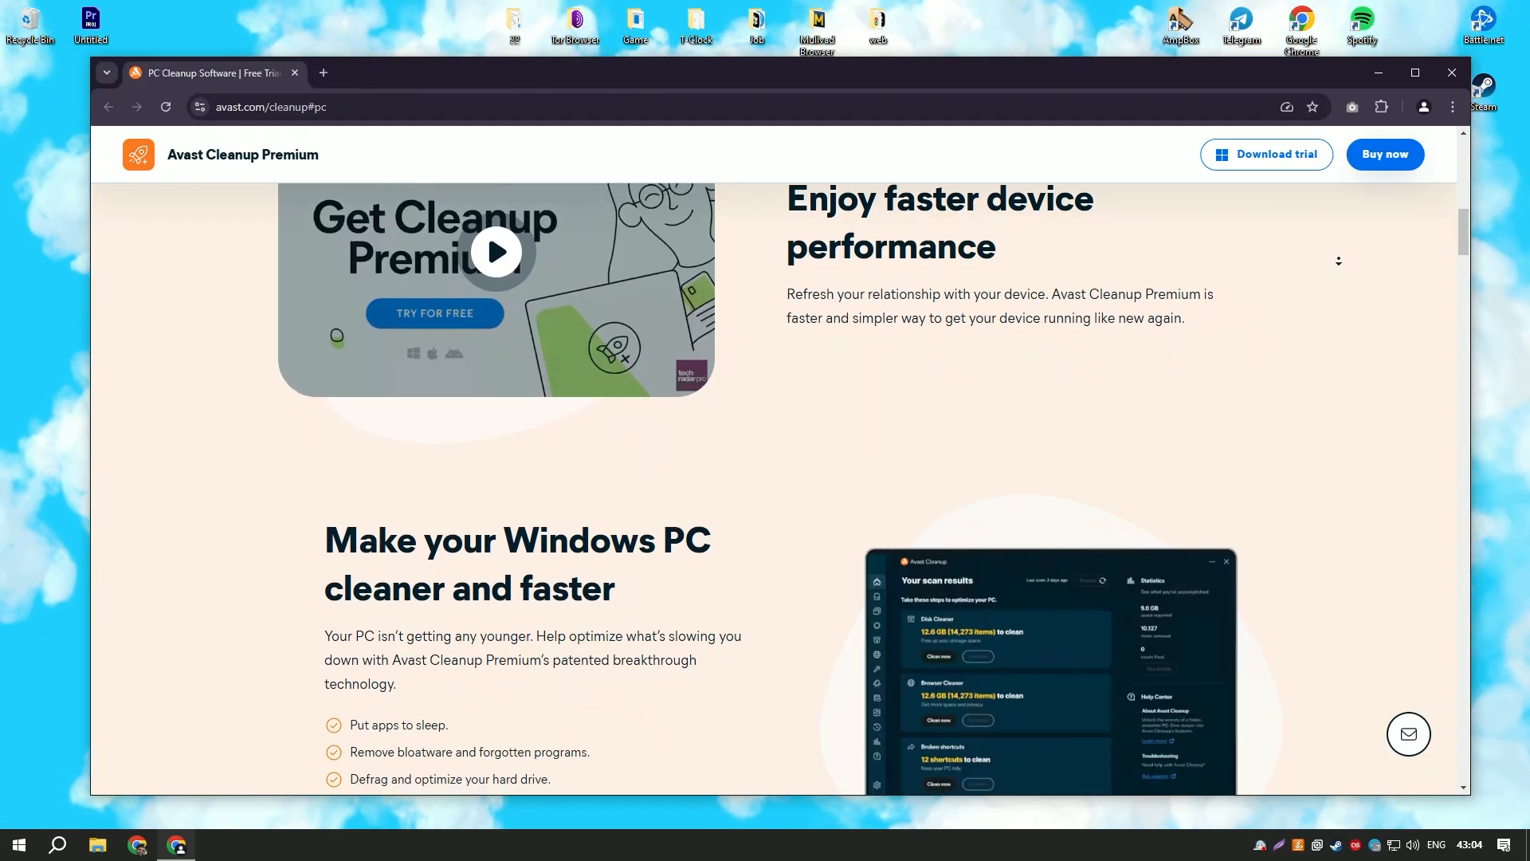
scroll(down, 3)
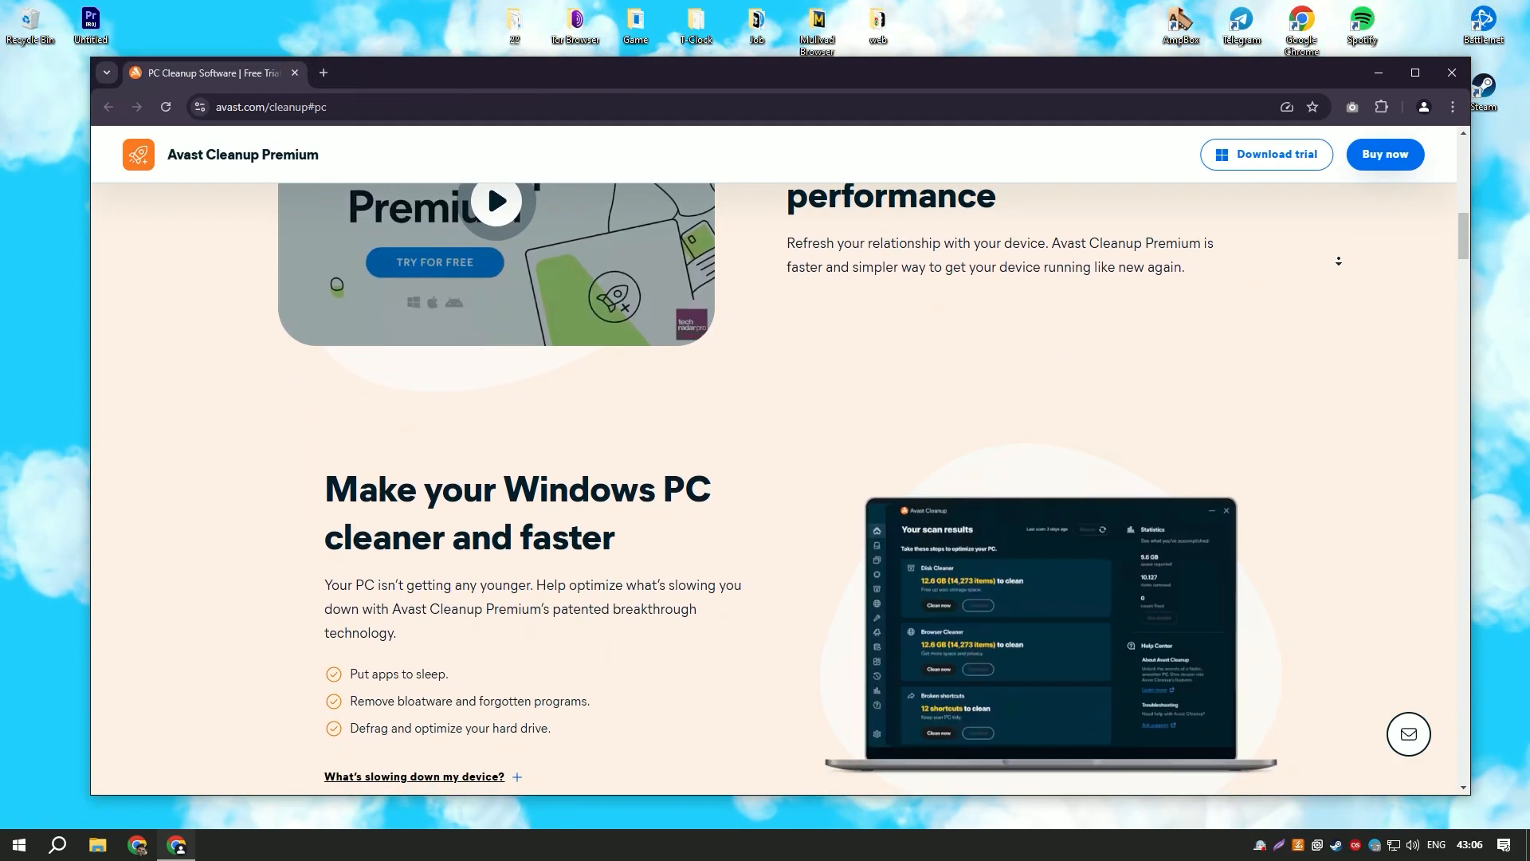
scroll(down, 3)
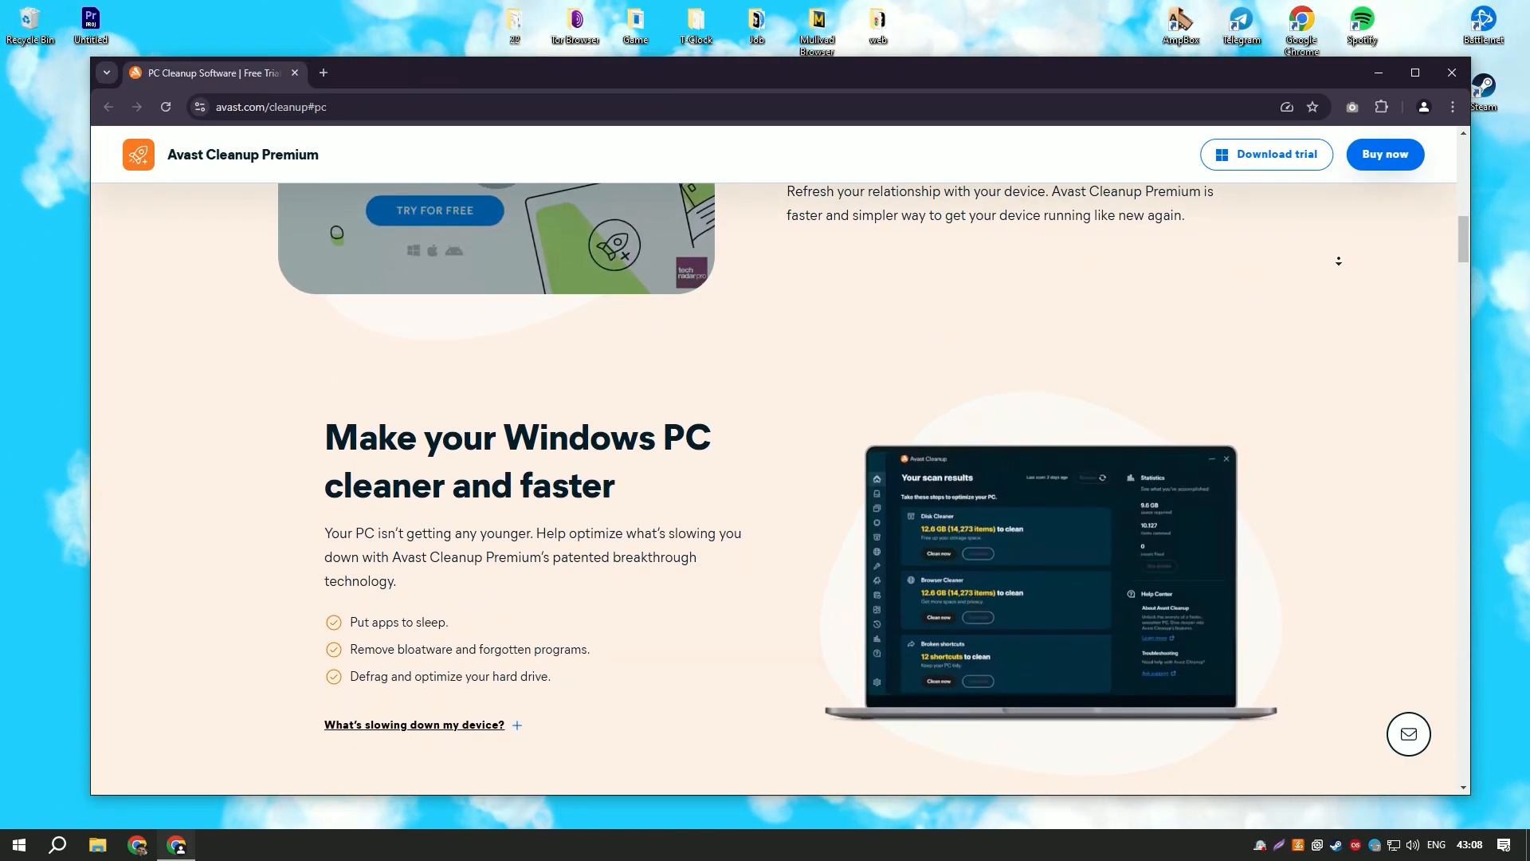
scroll(down, 3)
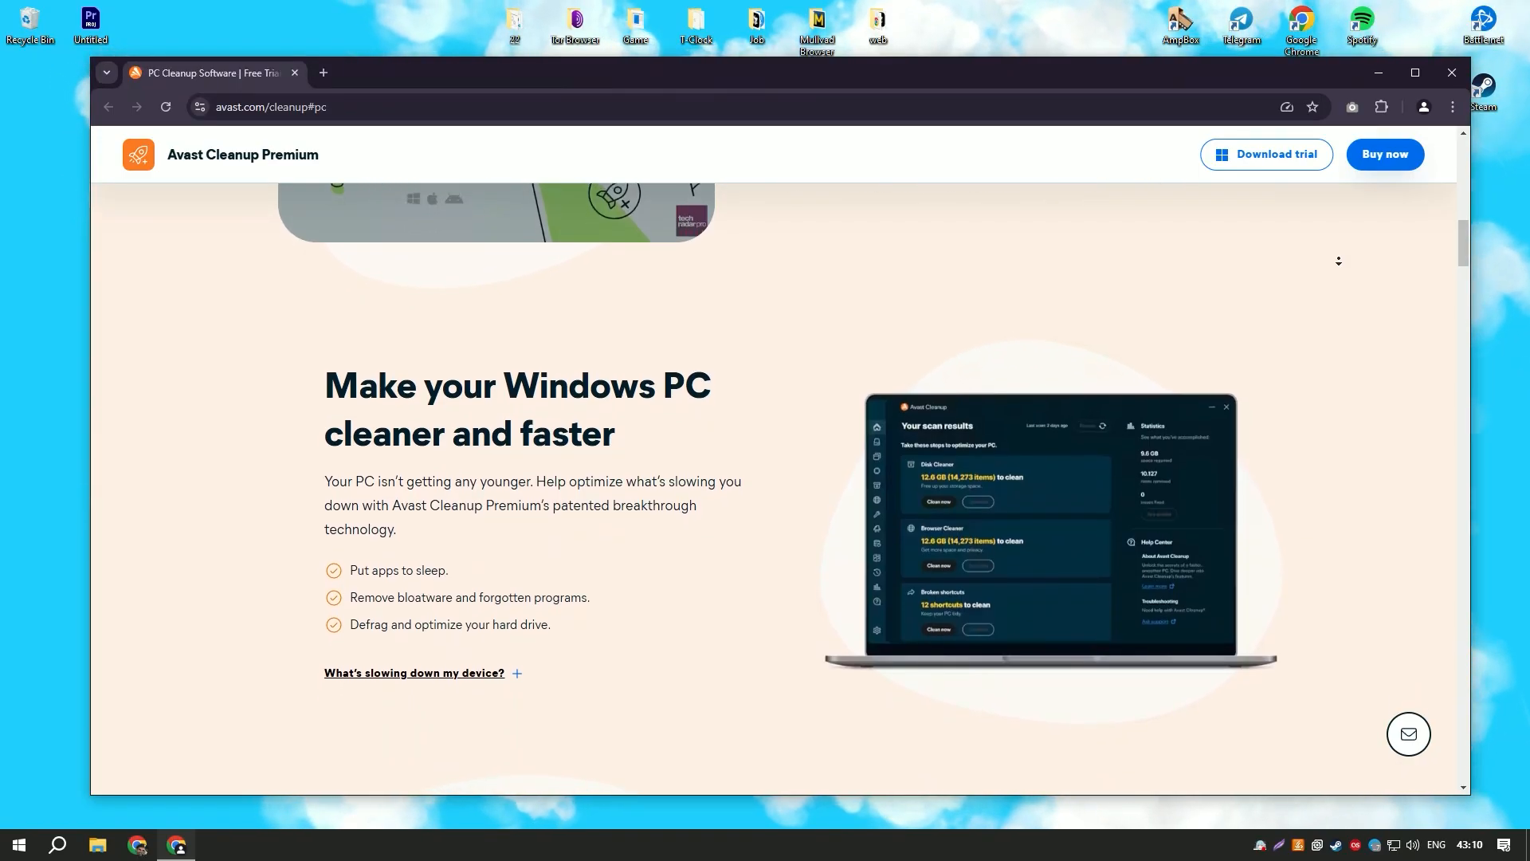
scroll(down, 3)
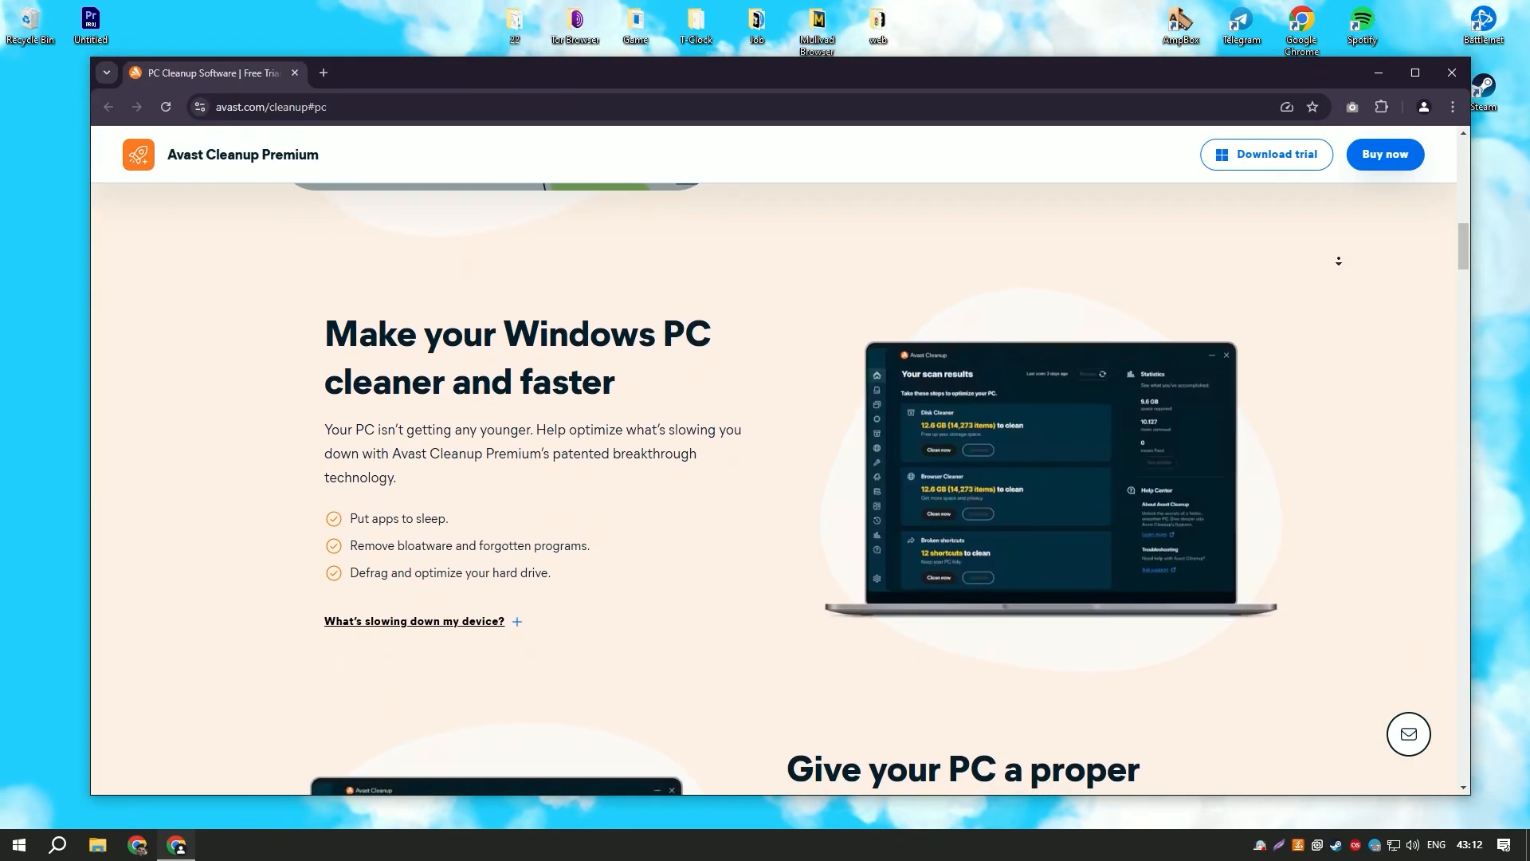
scroll(down, 3)
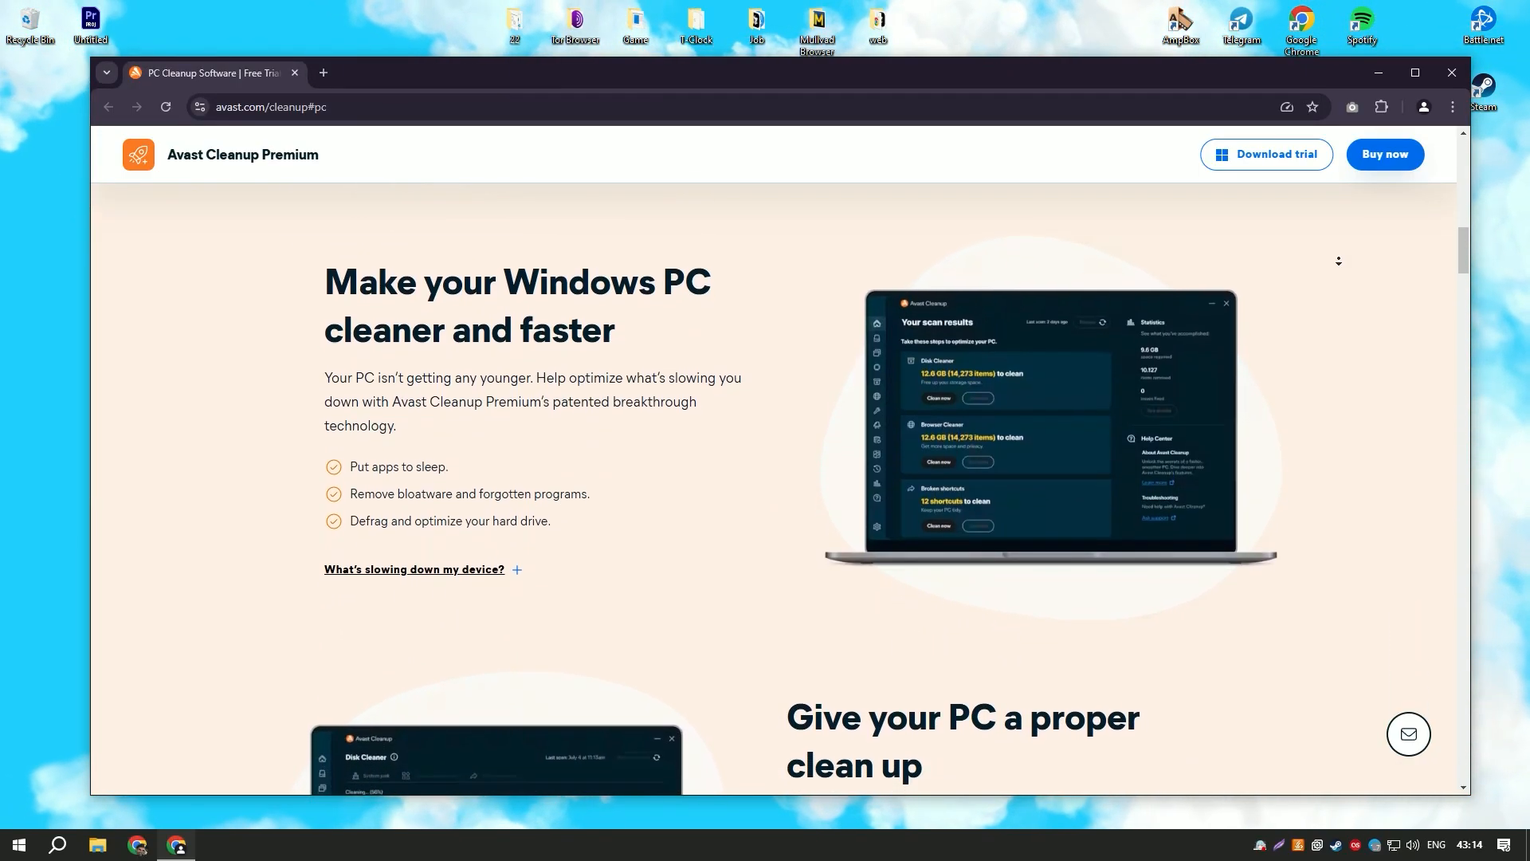
scroll(down, 3)
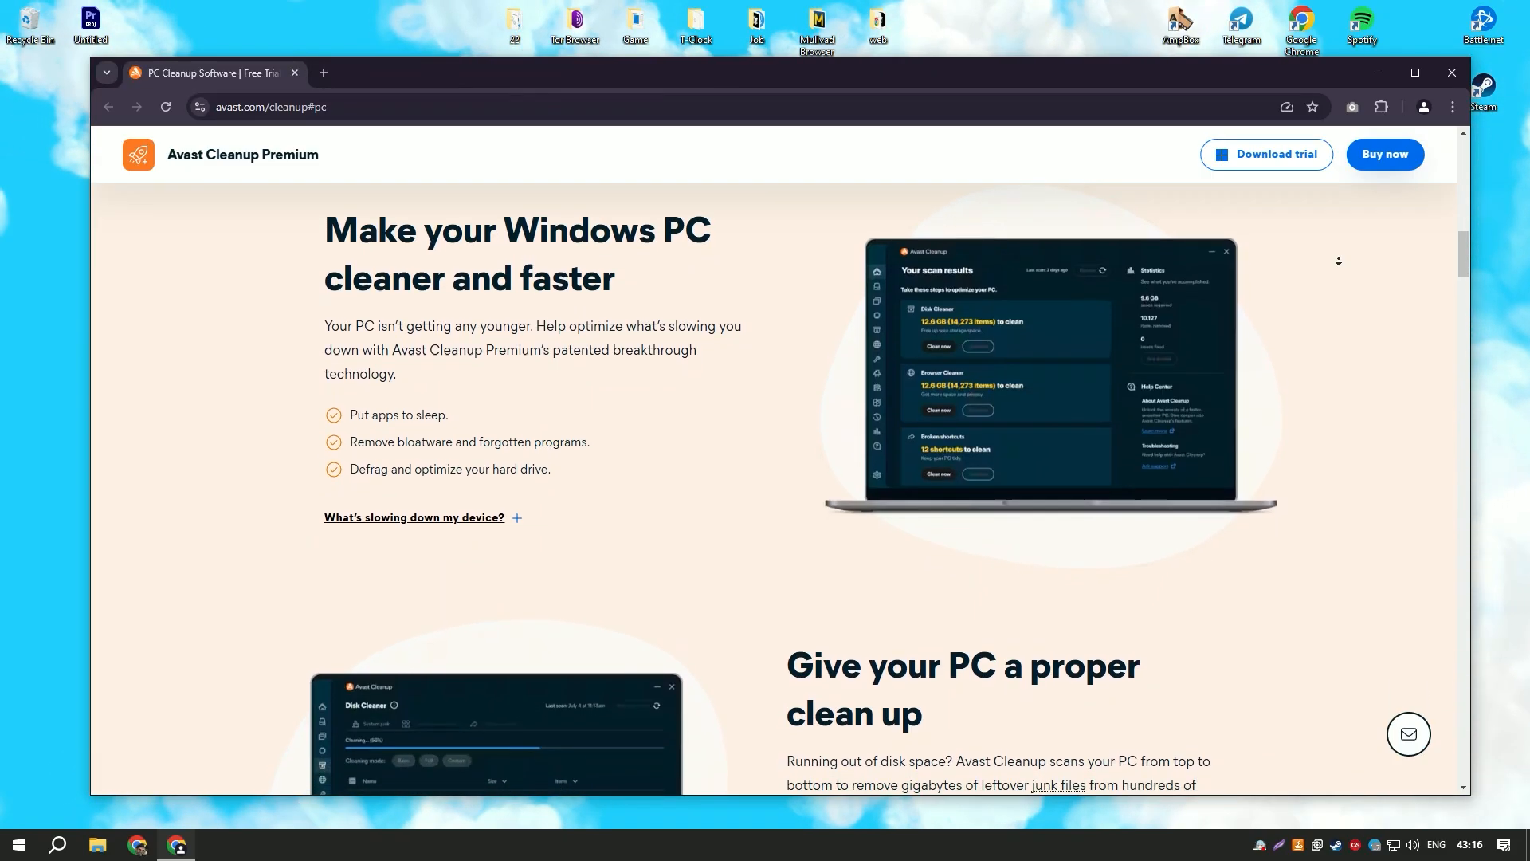
scroll(down, 3)
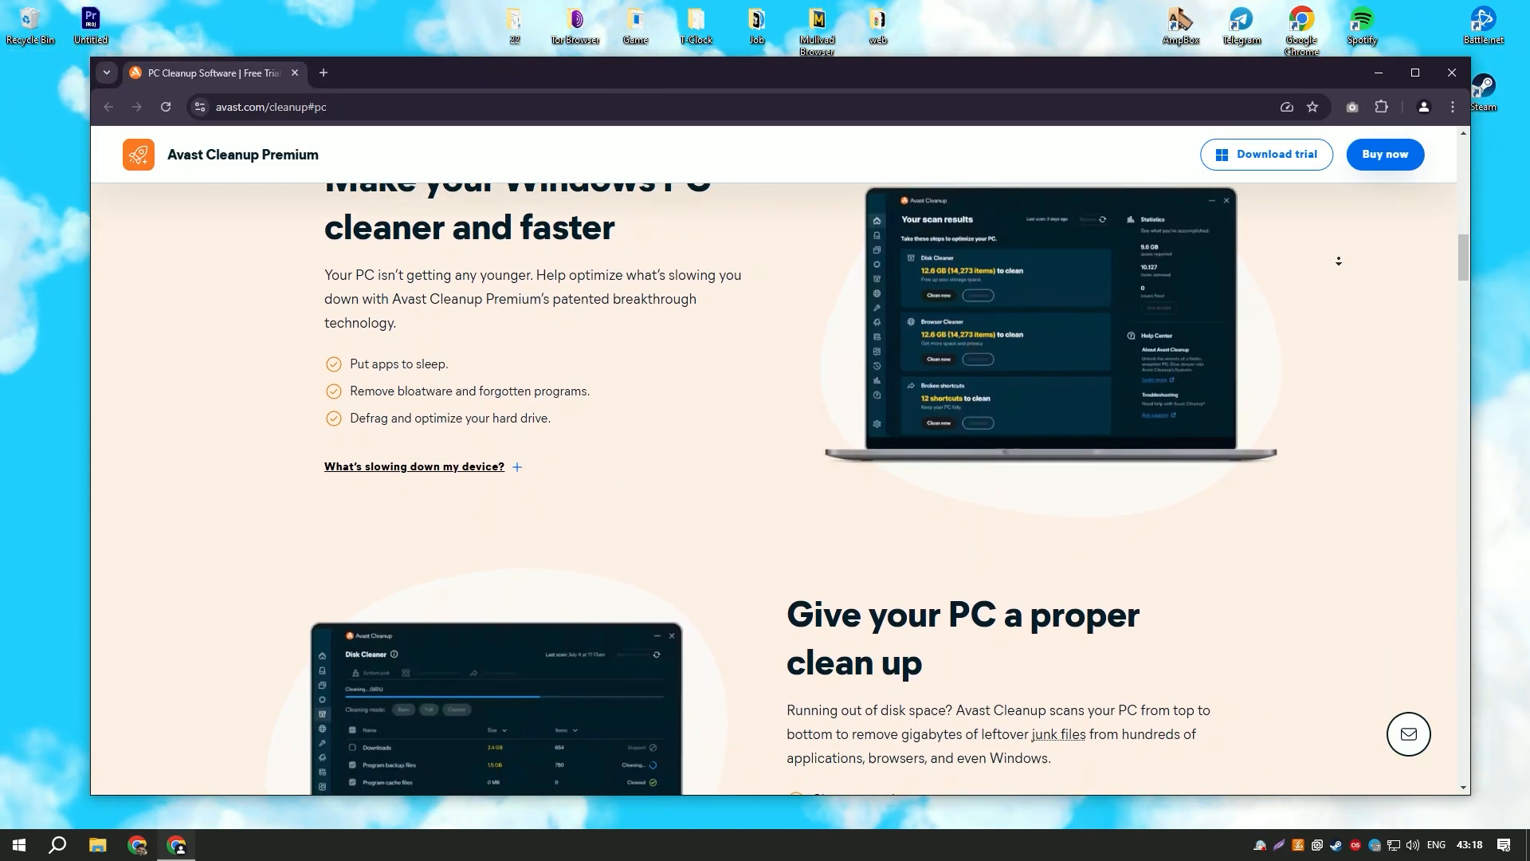
scroll(down, 3)
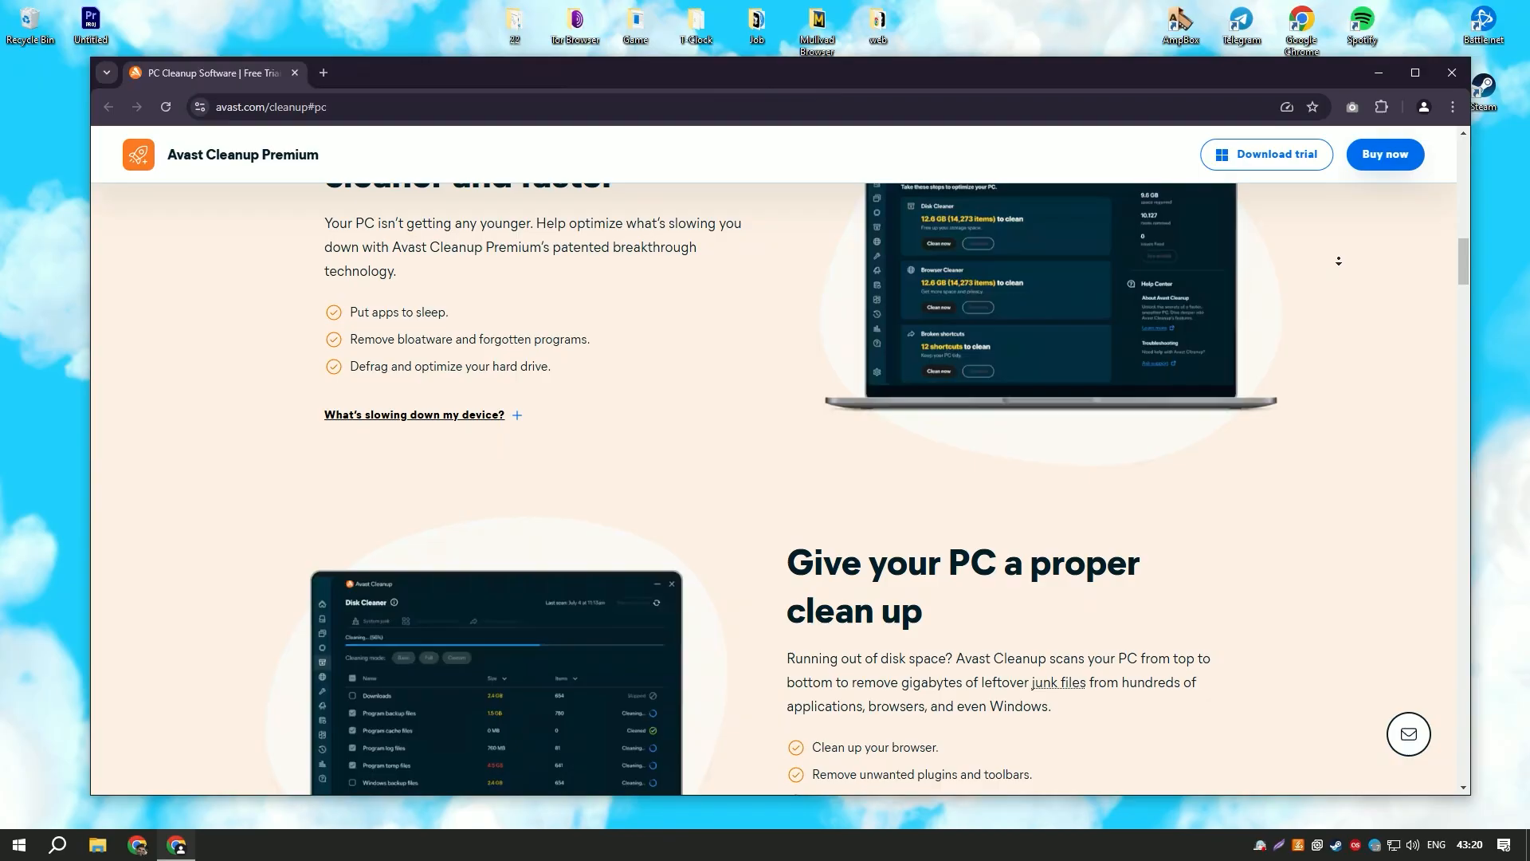
scroll(down, 3)
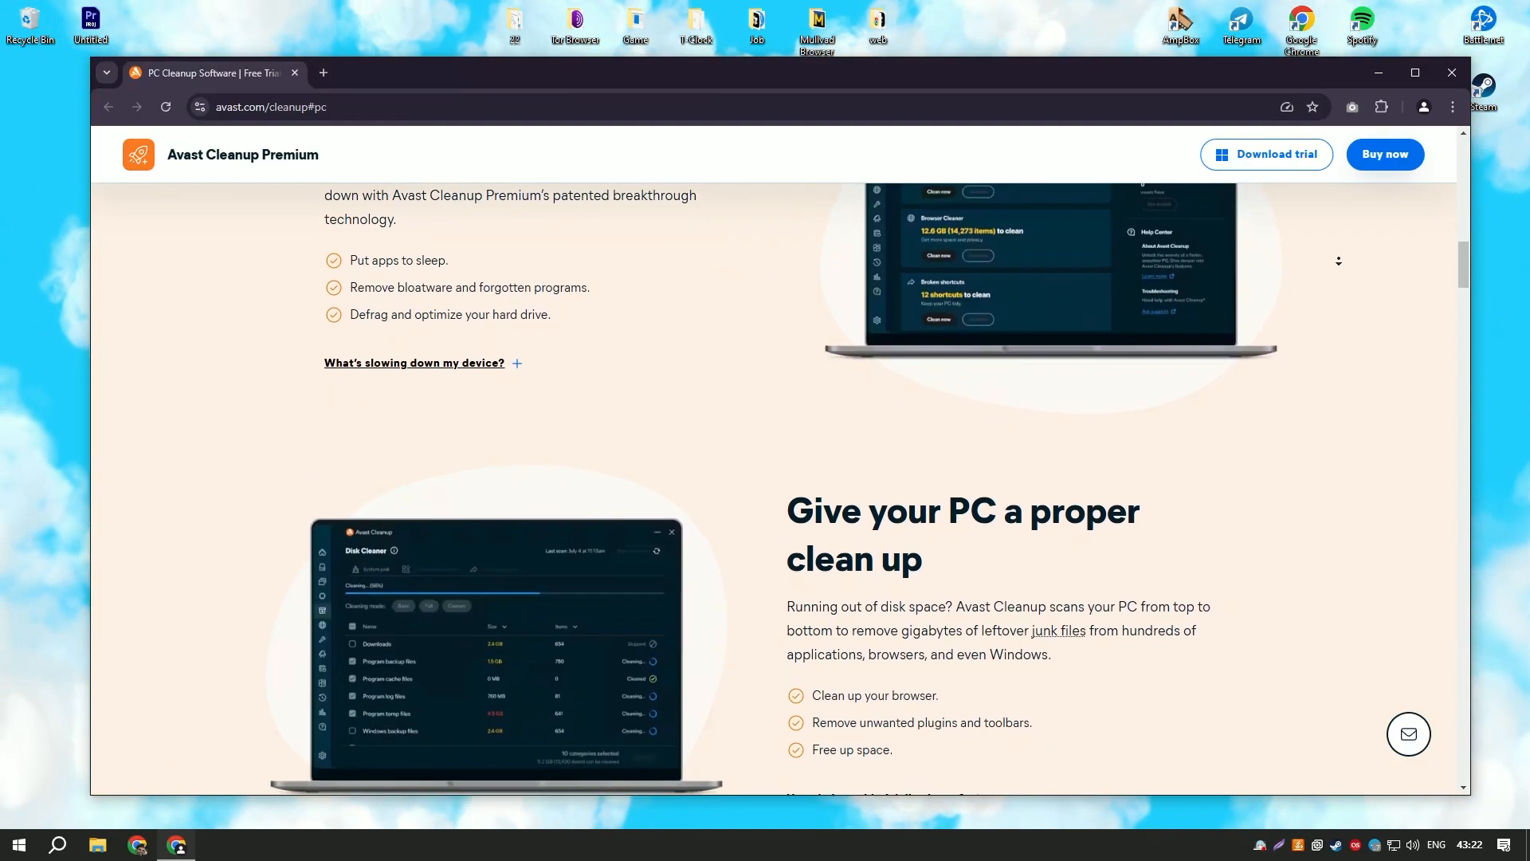
scroll(down, 3)
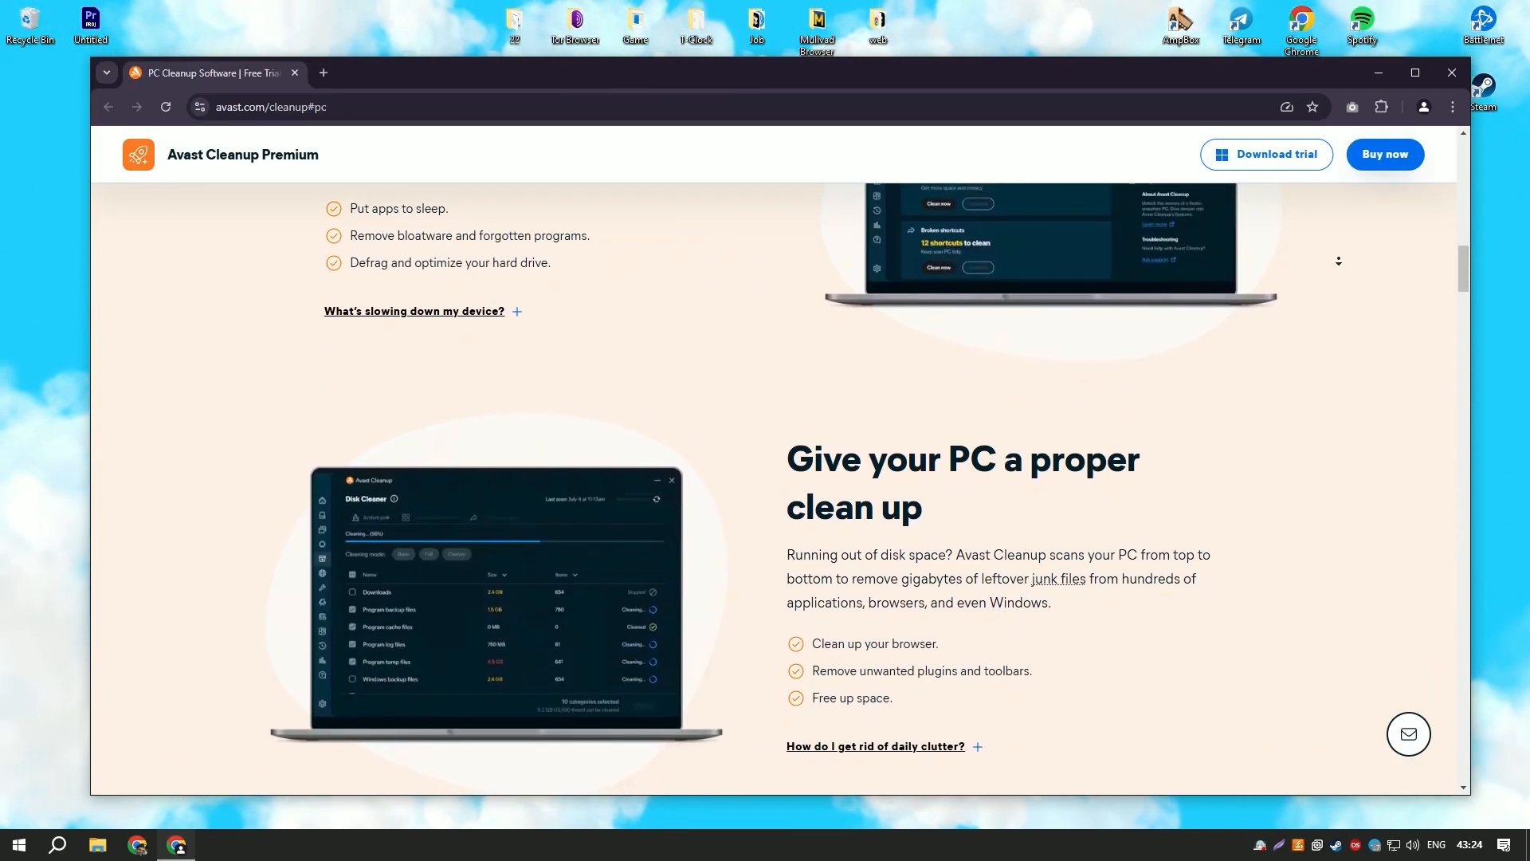
scroll(down, 3)
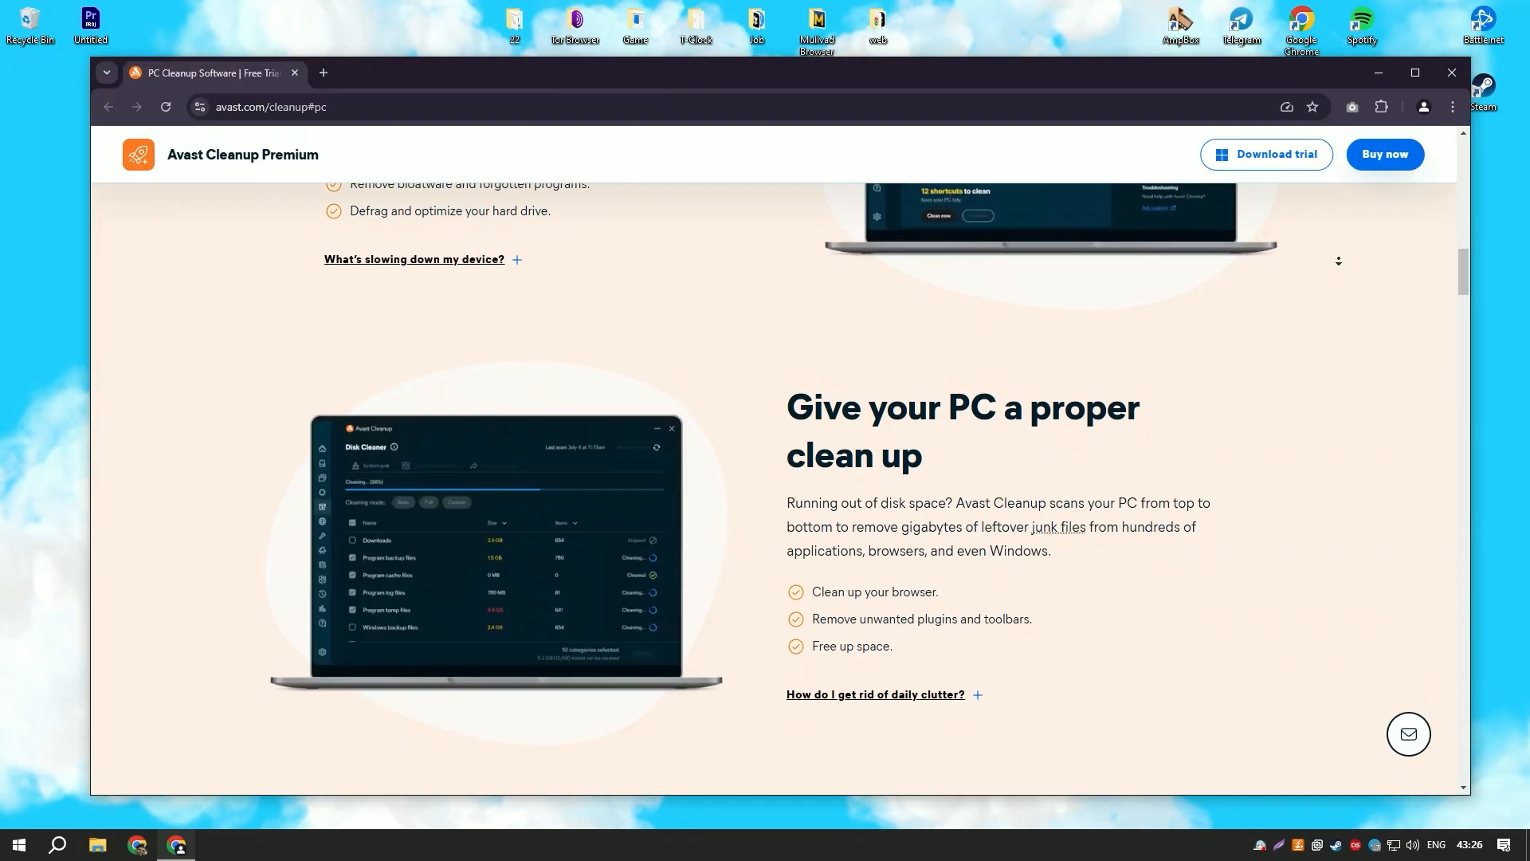
scroll(down, 3)
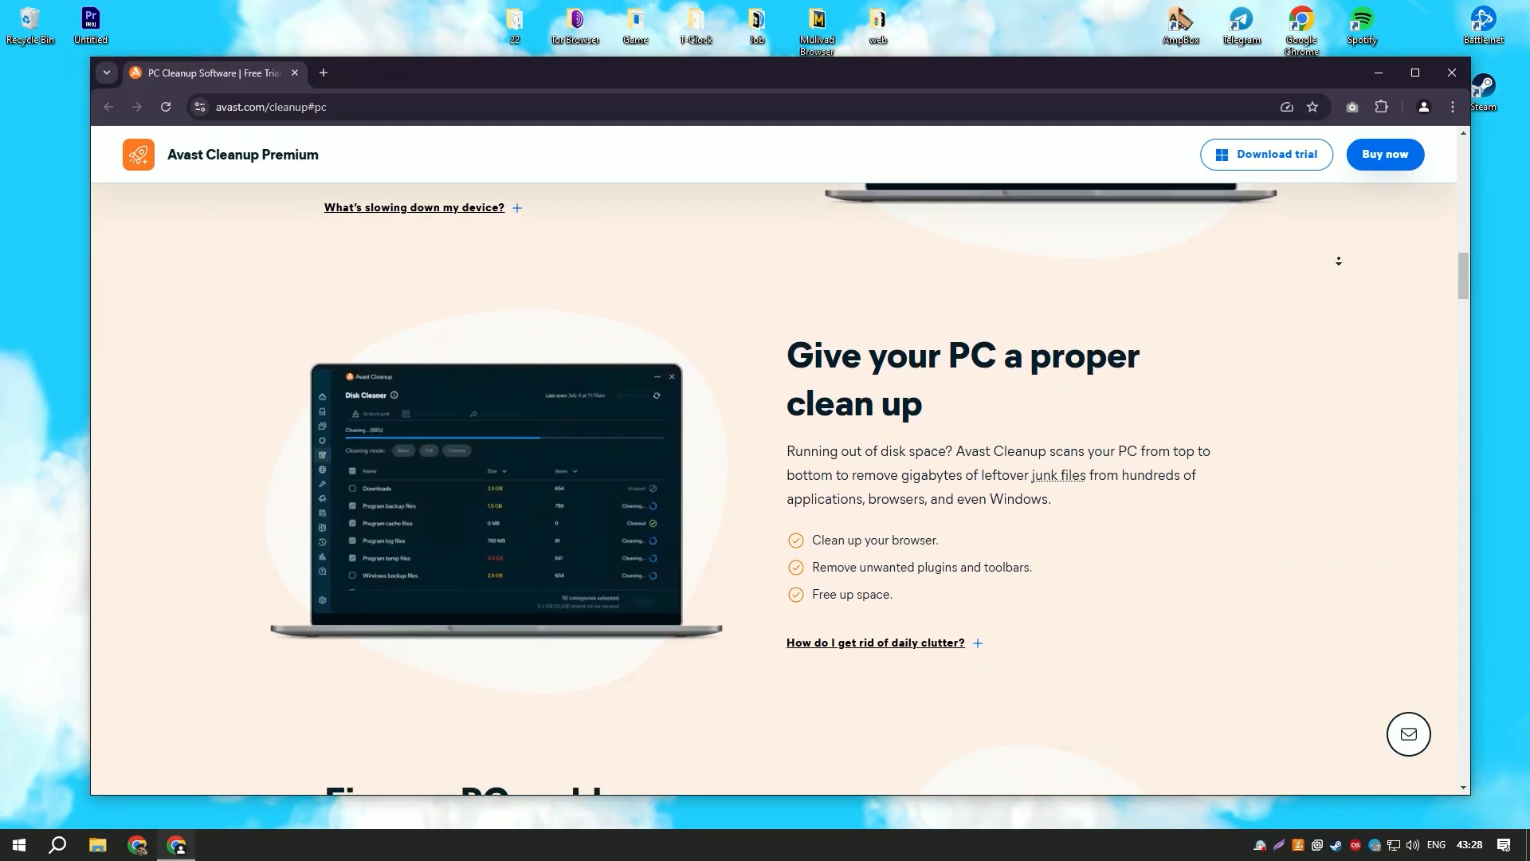
scroll(down, 3)
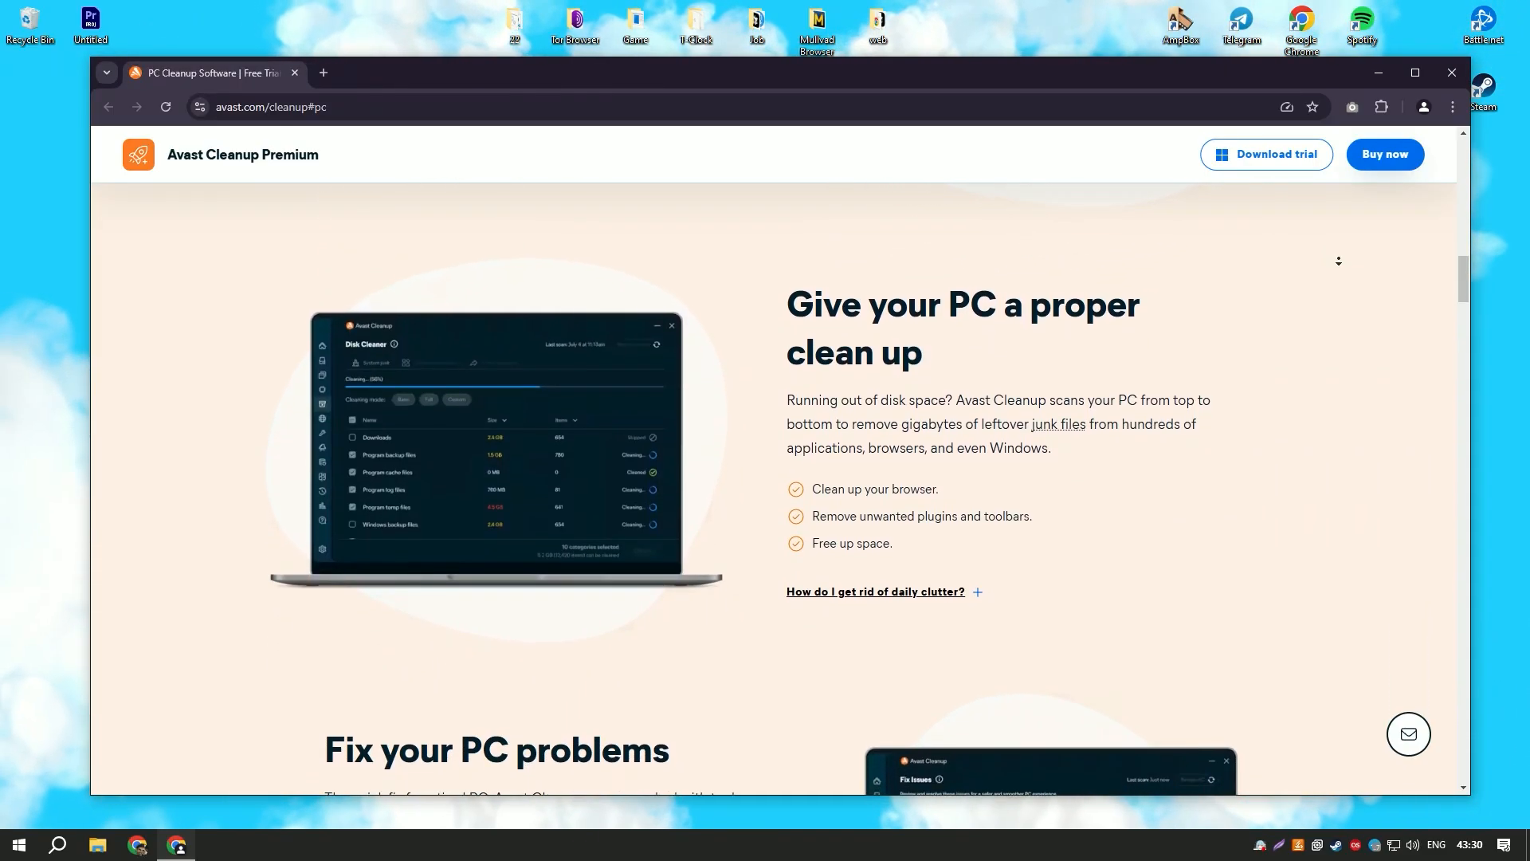
scroll(down, 3)
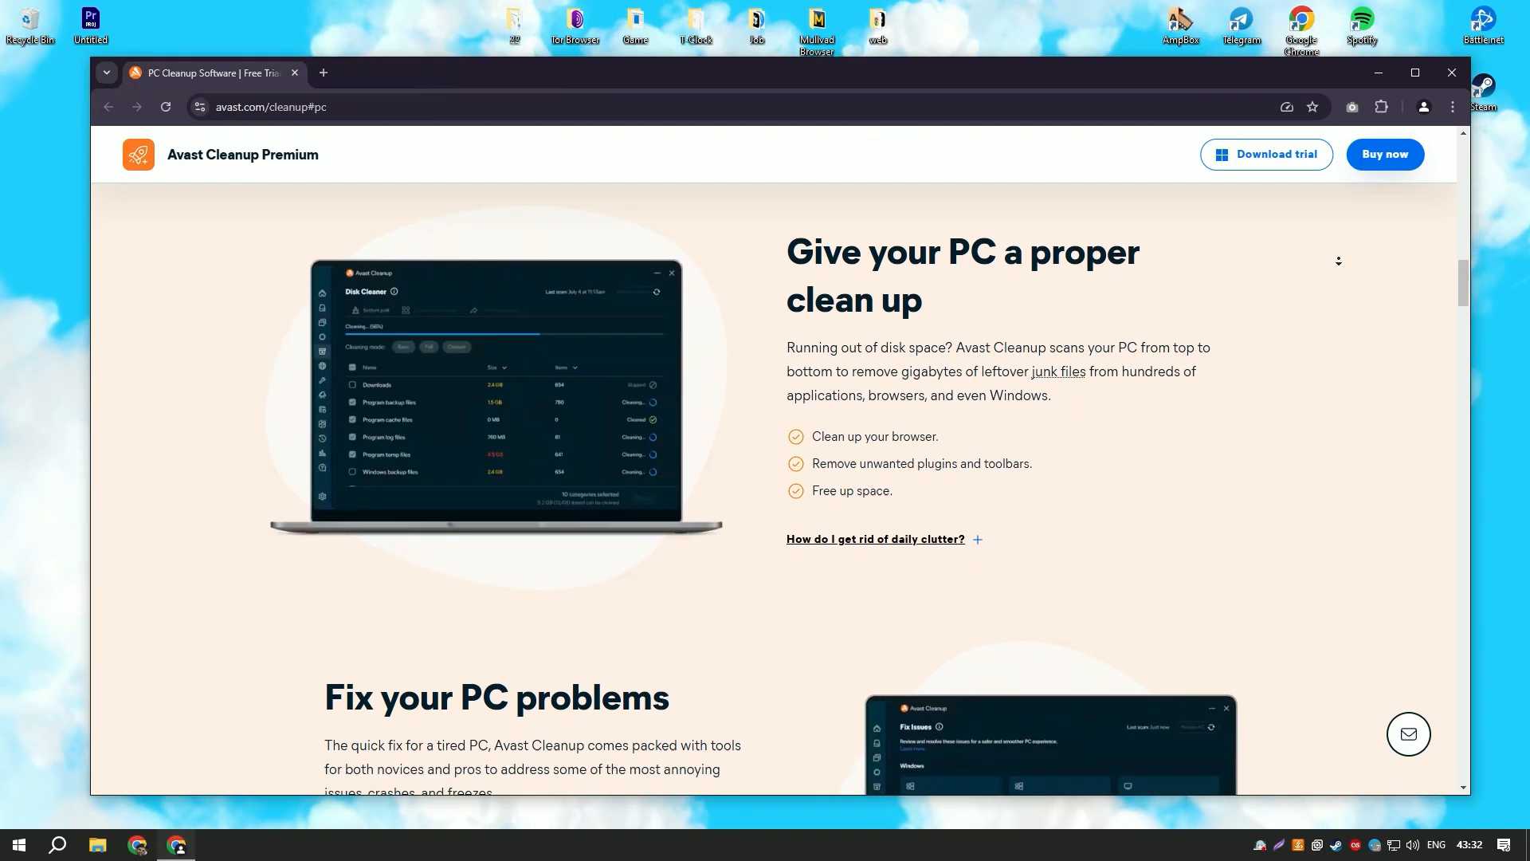
scroll(down, 3)
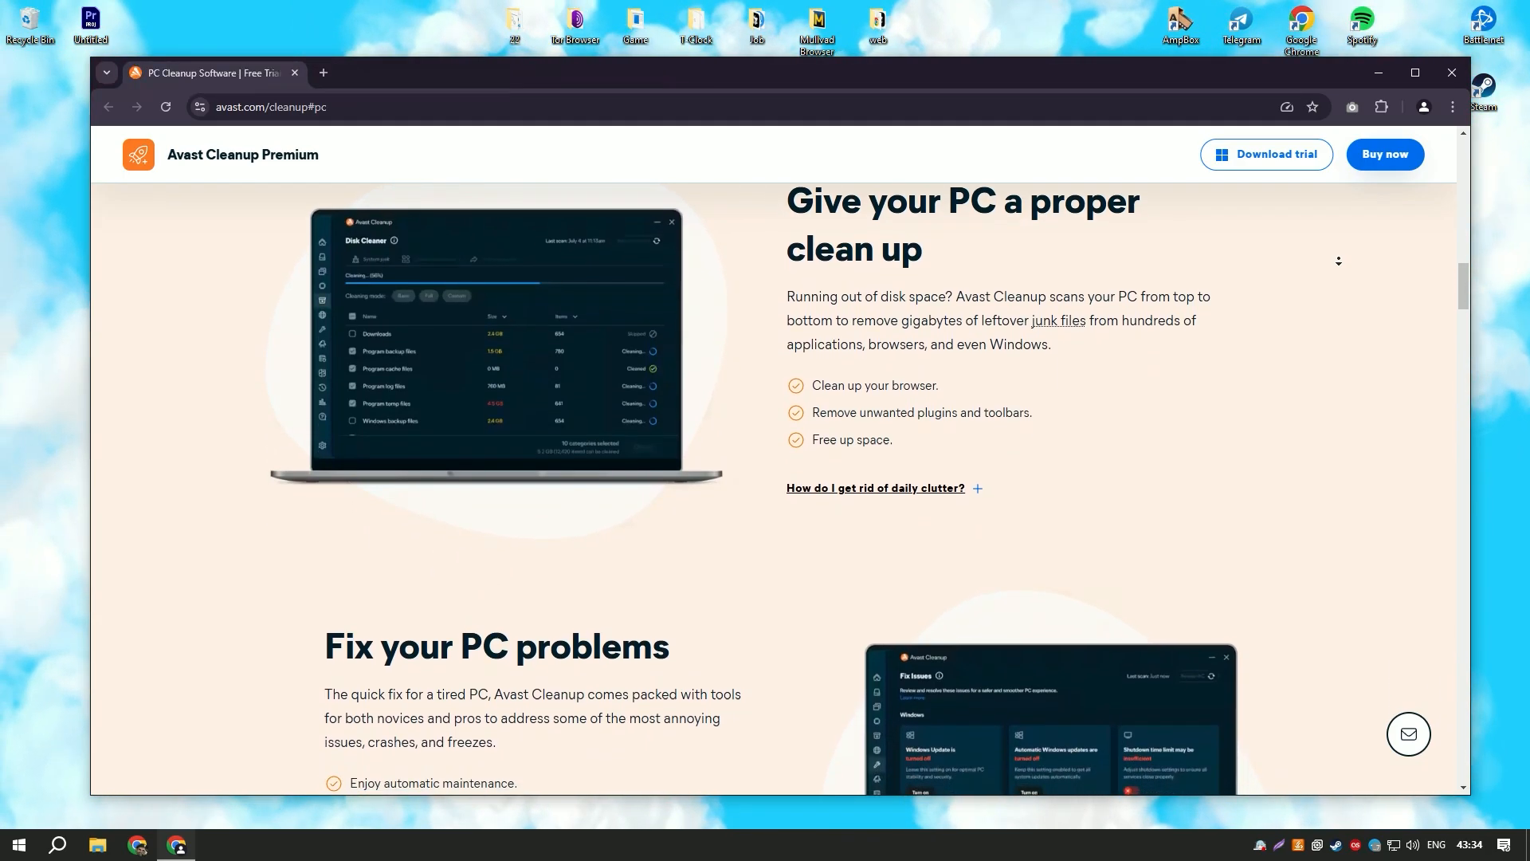
scroll(down, 3)
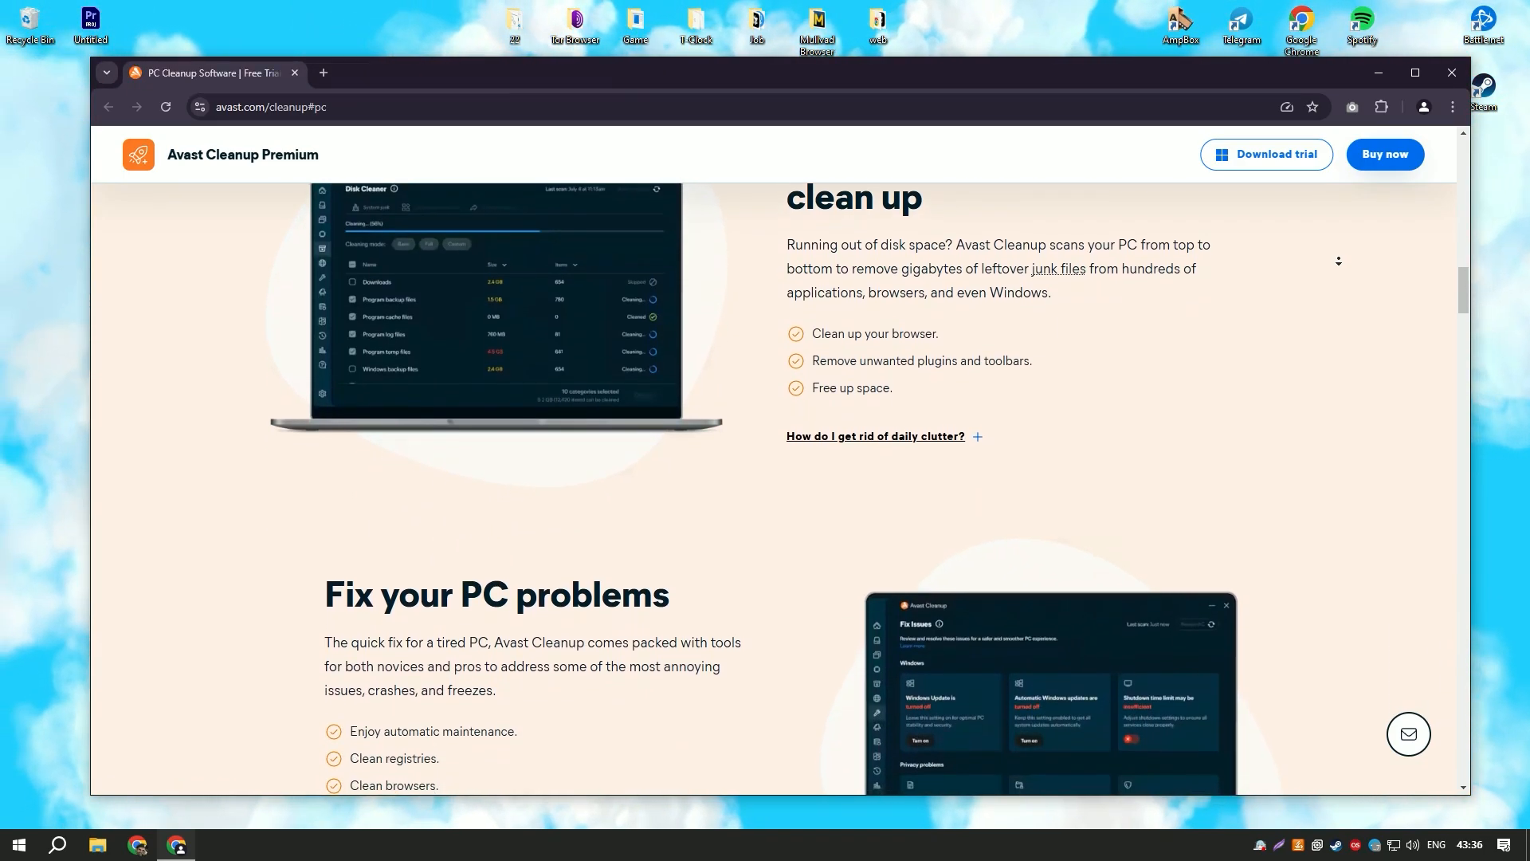
scroll(down, 3)
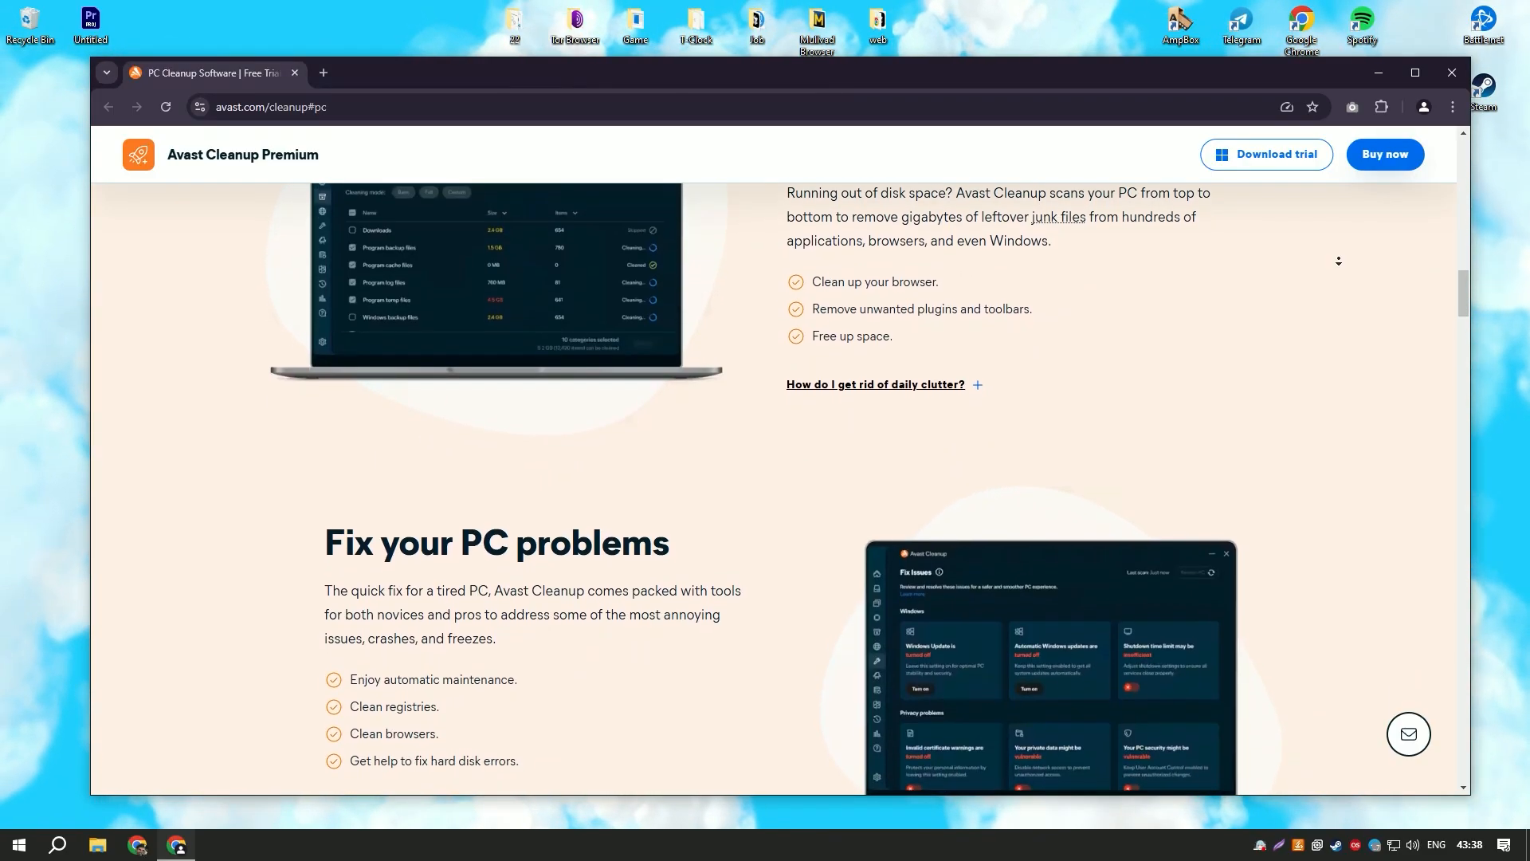
scroll(down, 3)
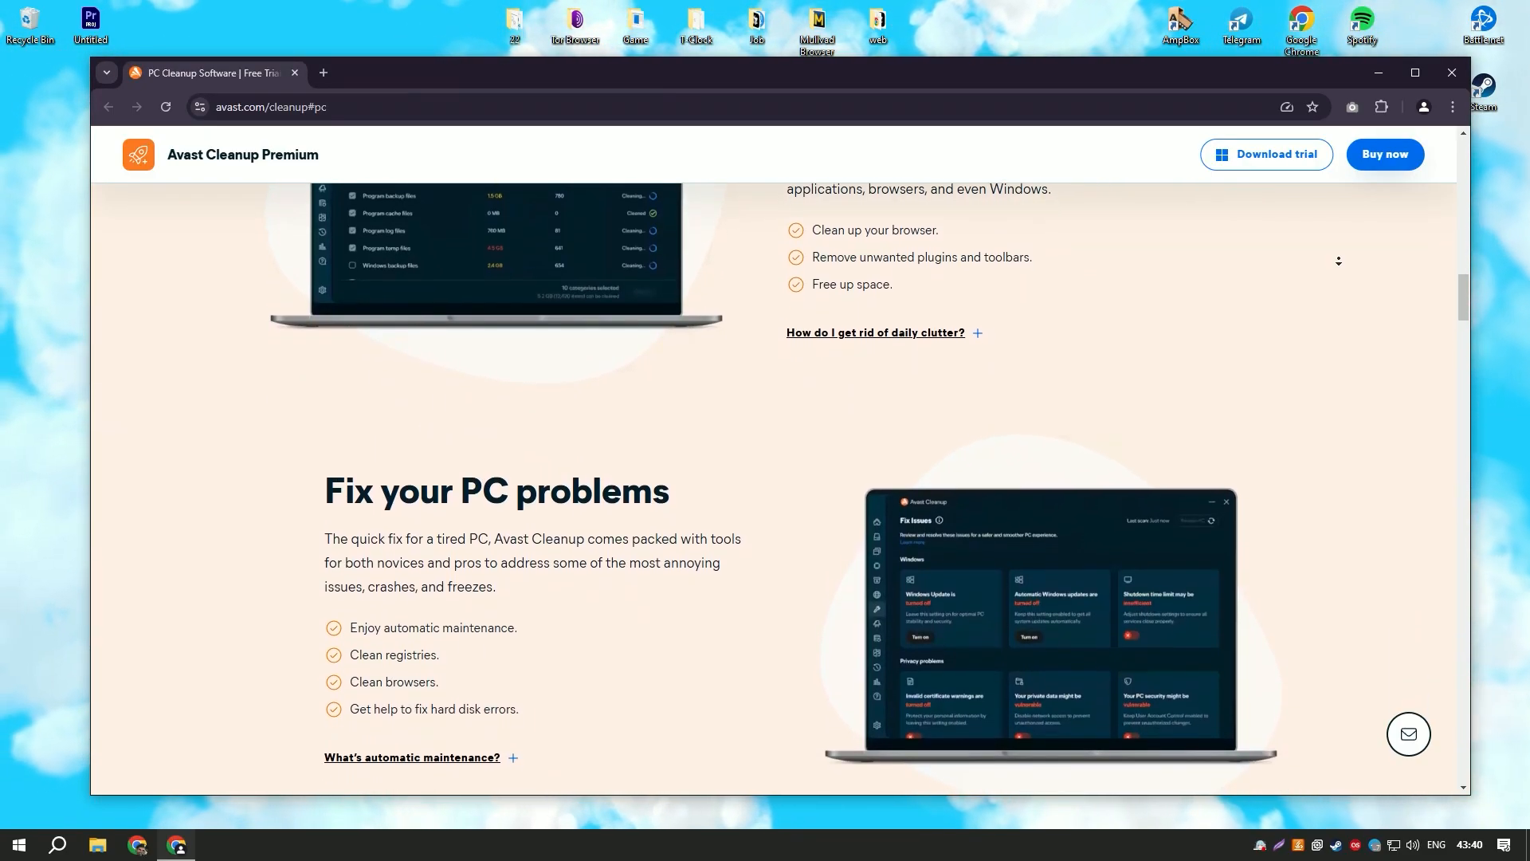
scroll(down, 3)
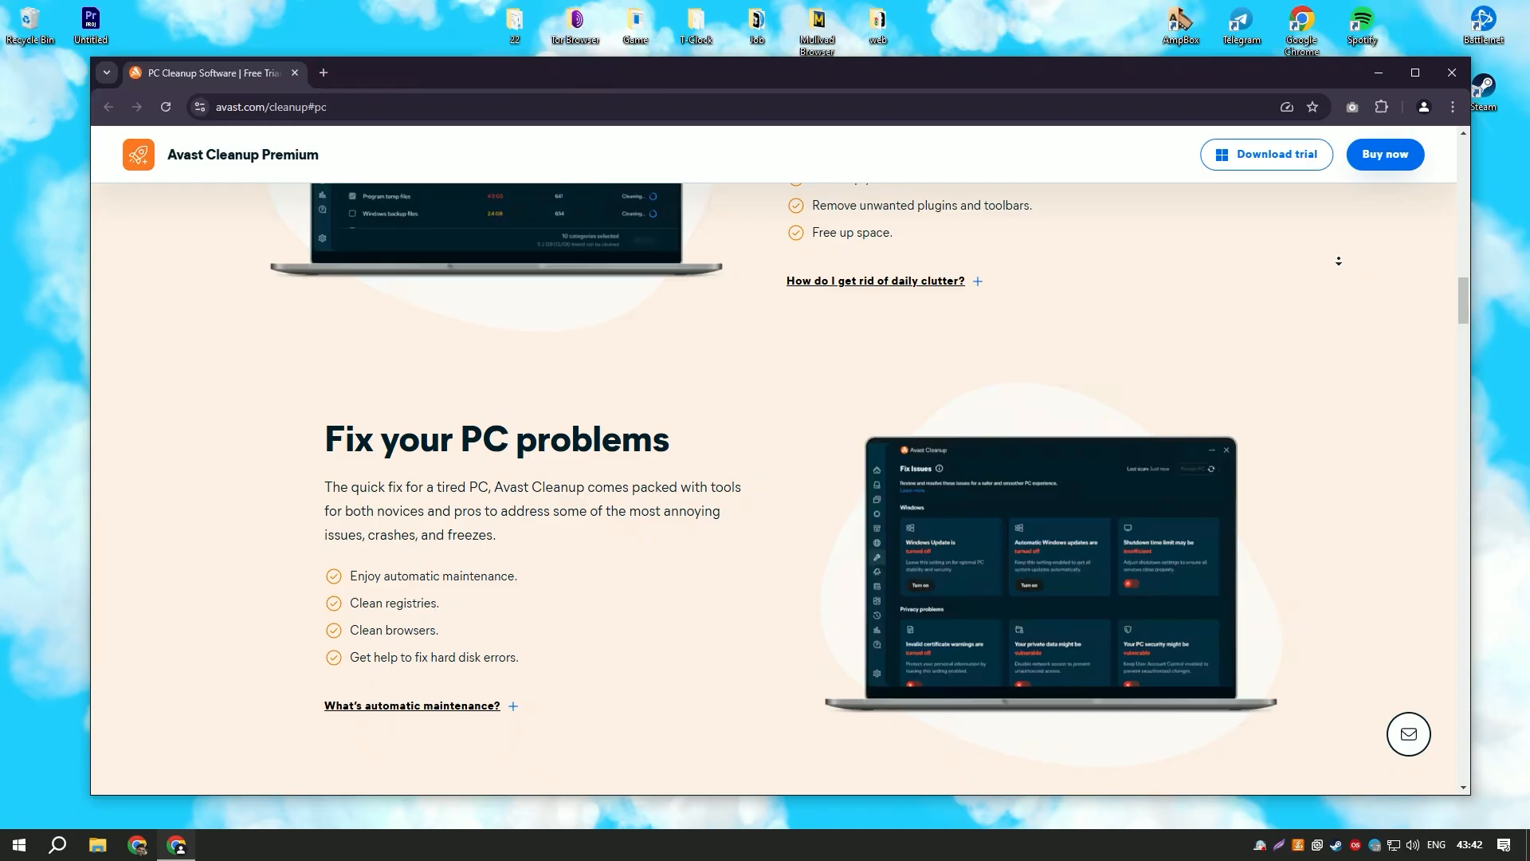
scroll(down, 3)
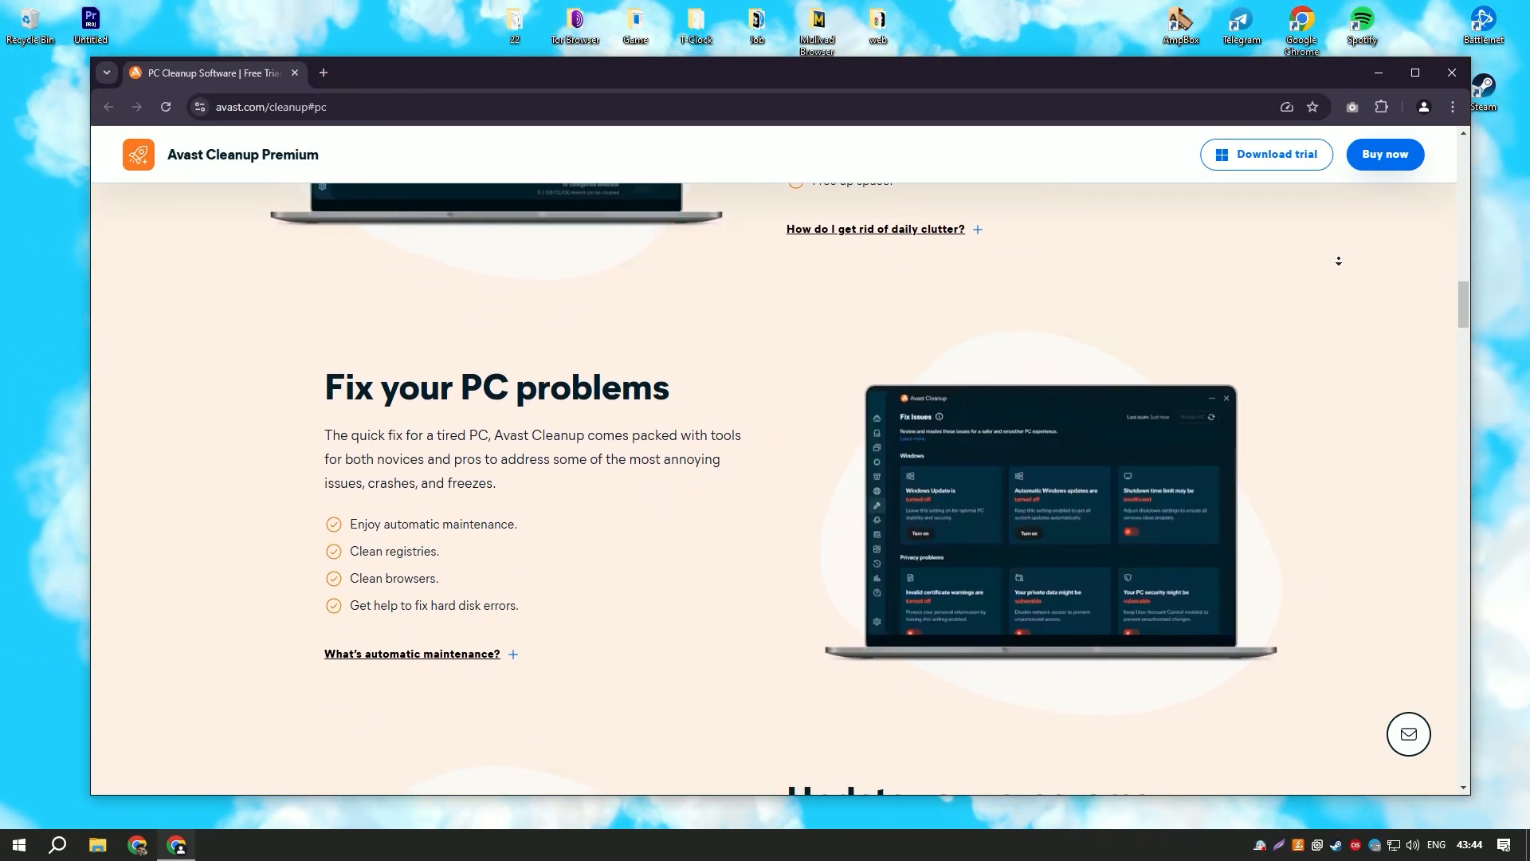
scroll(down, 3)
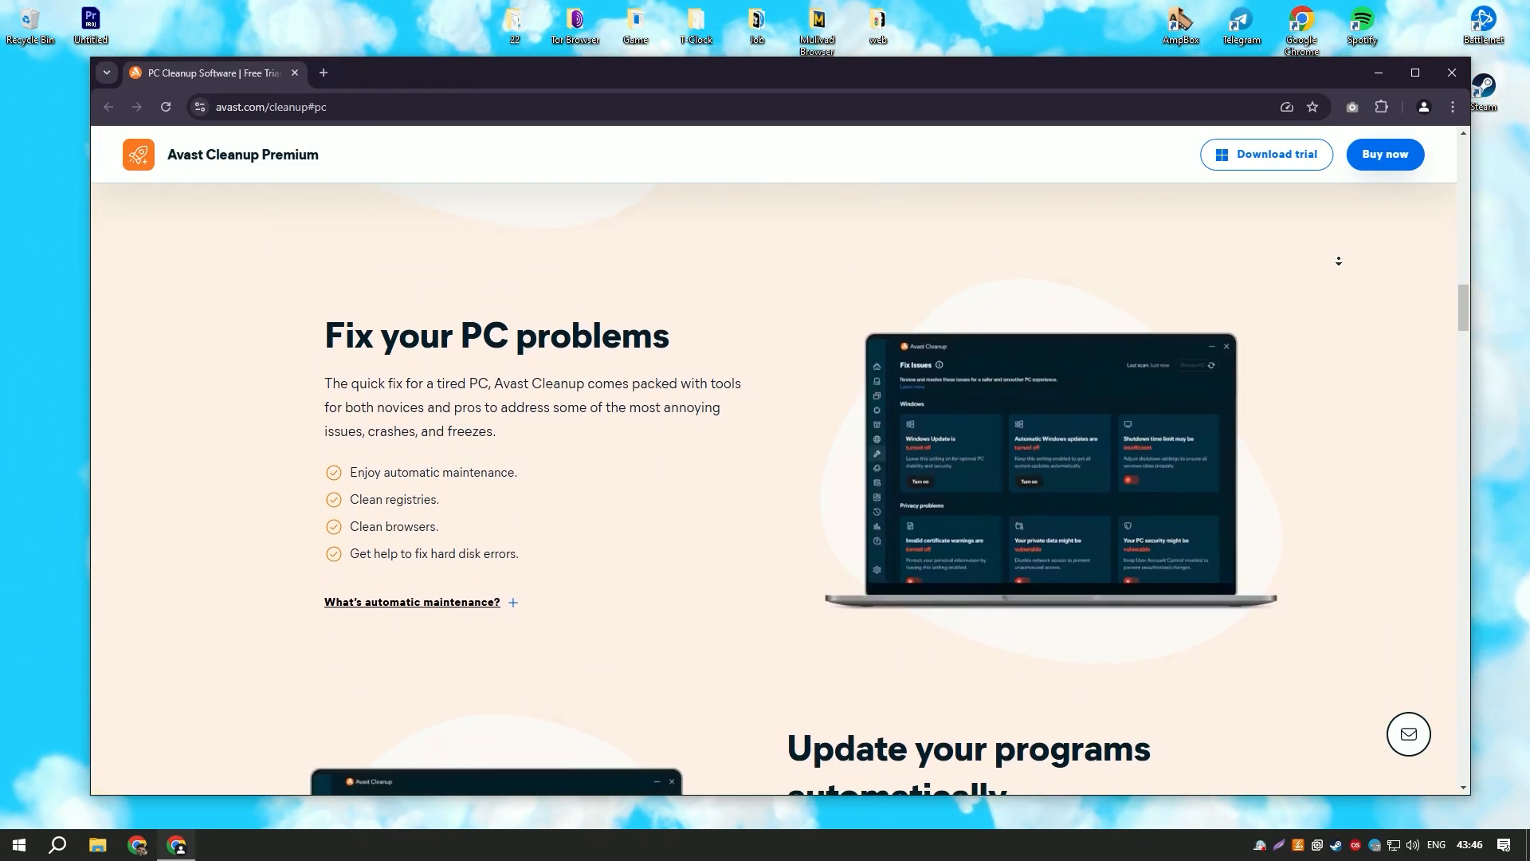
scroll(down, 3)
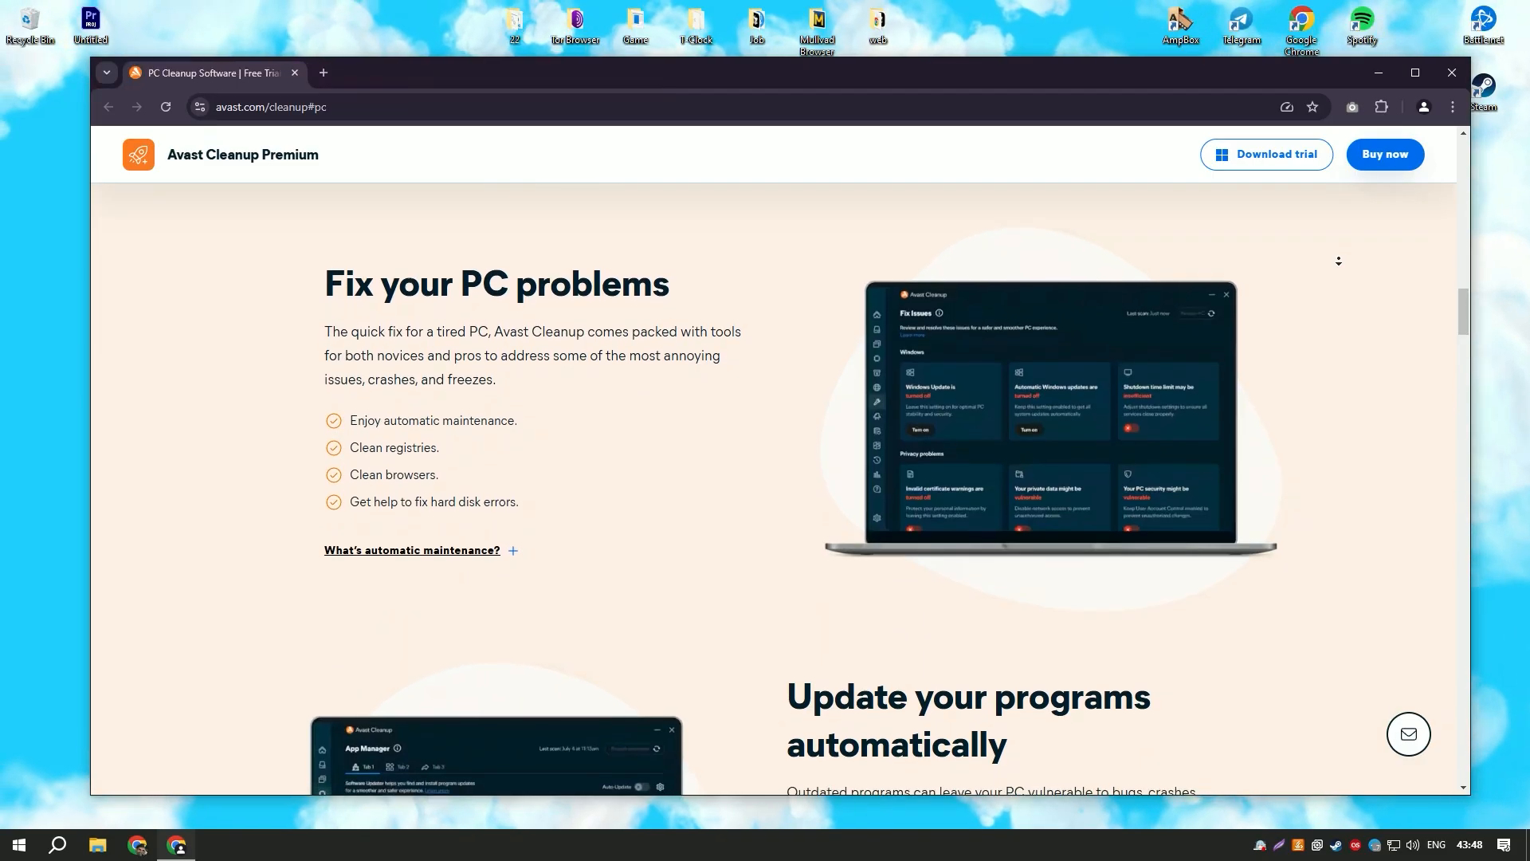
scroll(down, 3)
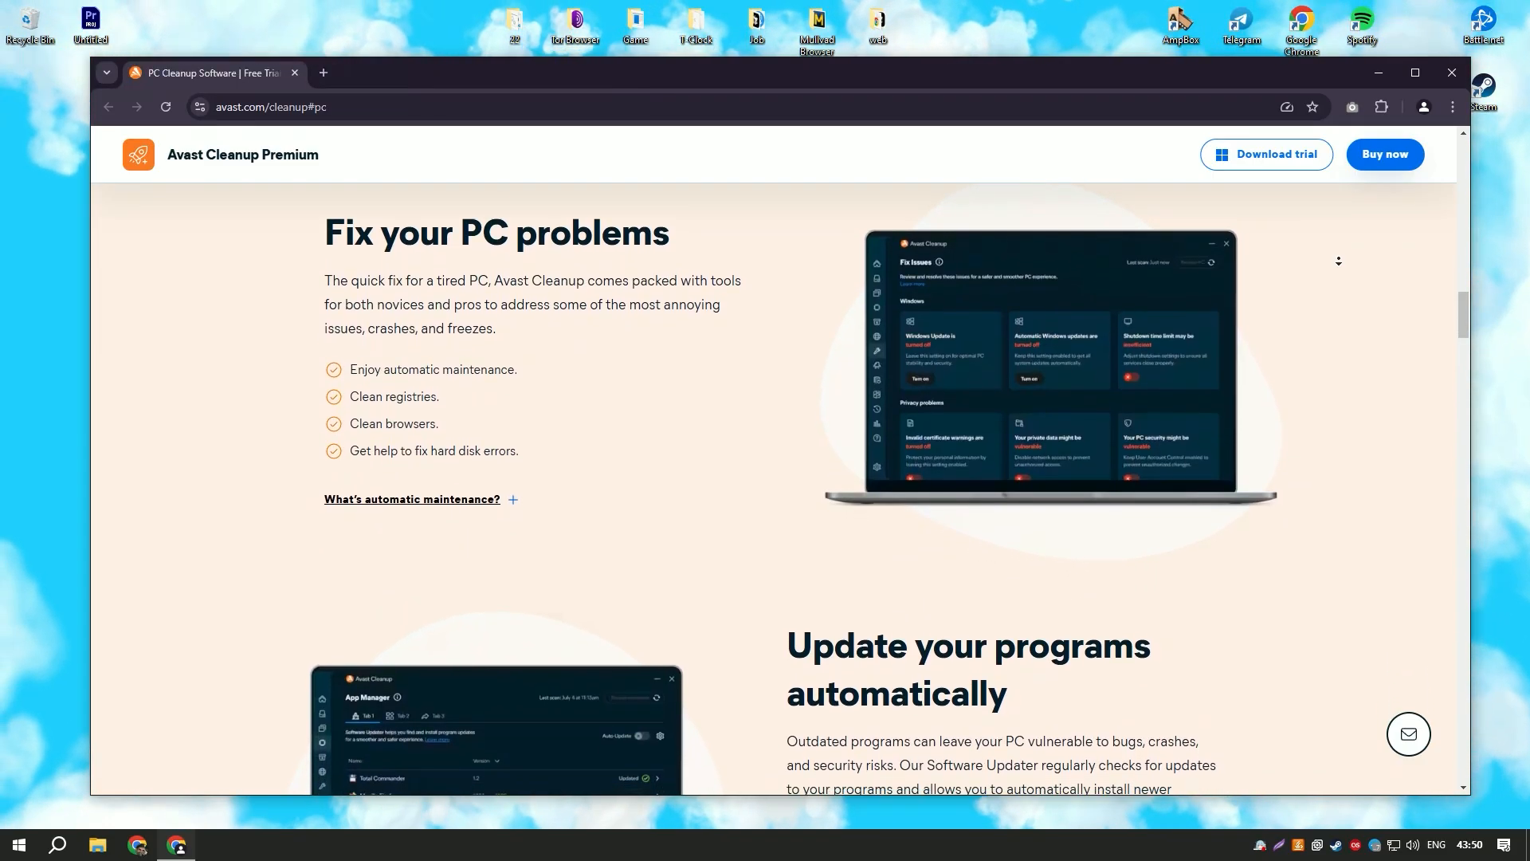
scroll(down, 3)
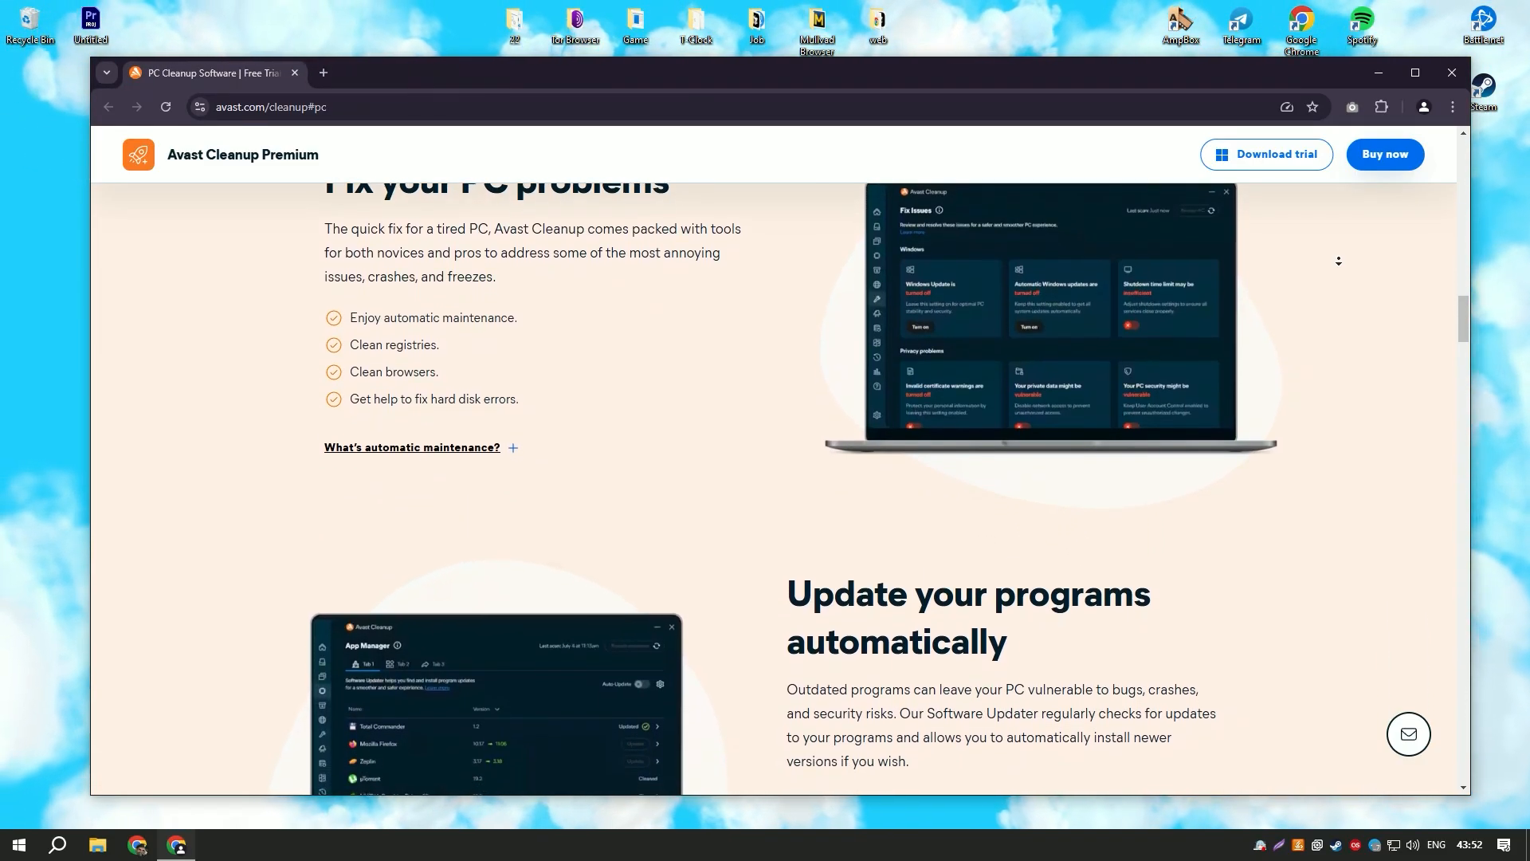
scroll(down, 3)
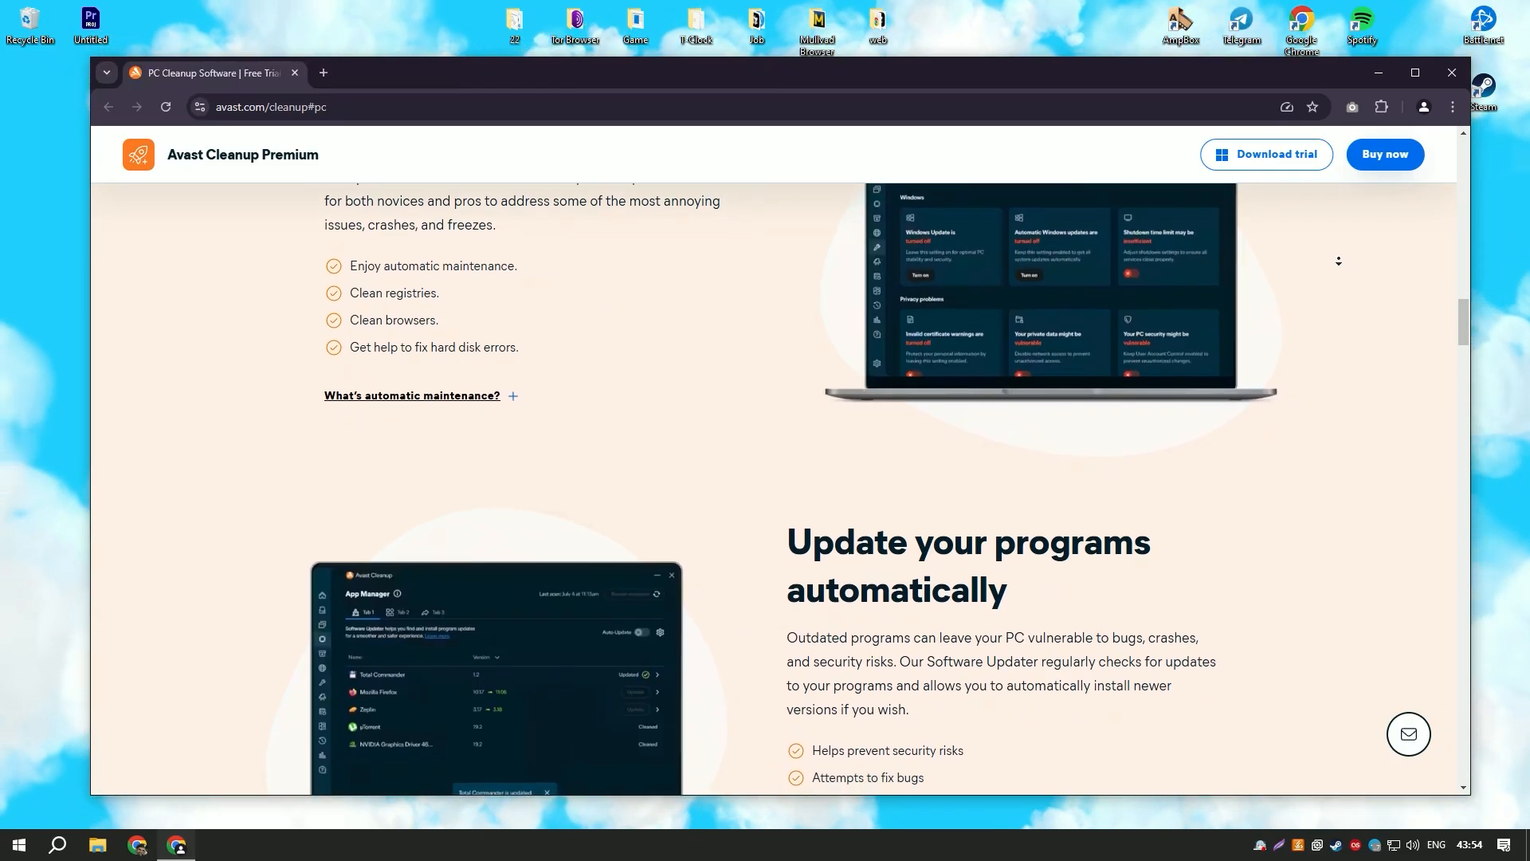
scroll(down, 3)
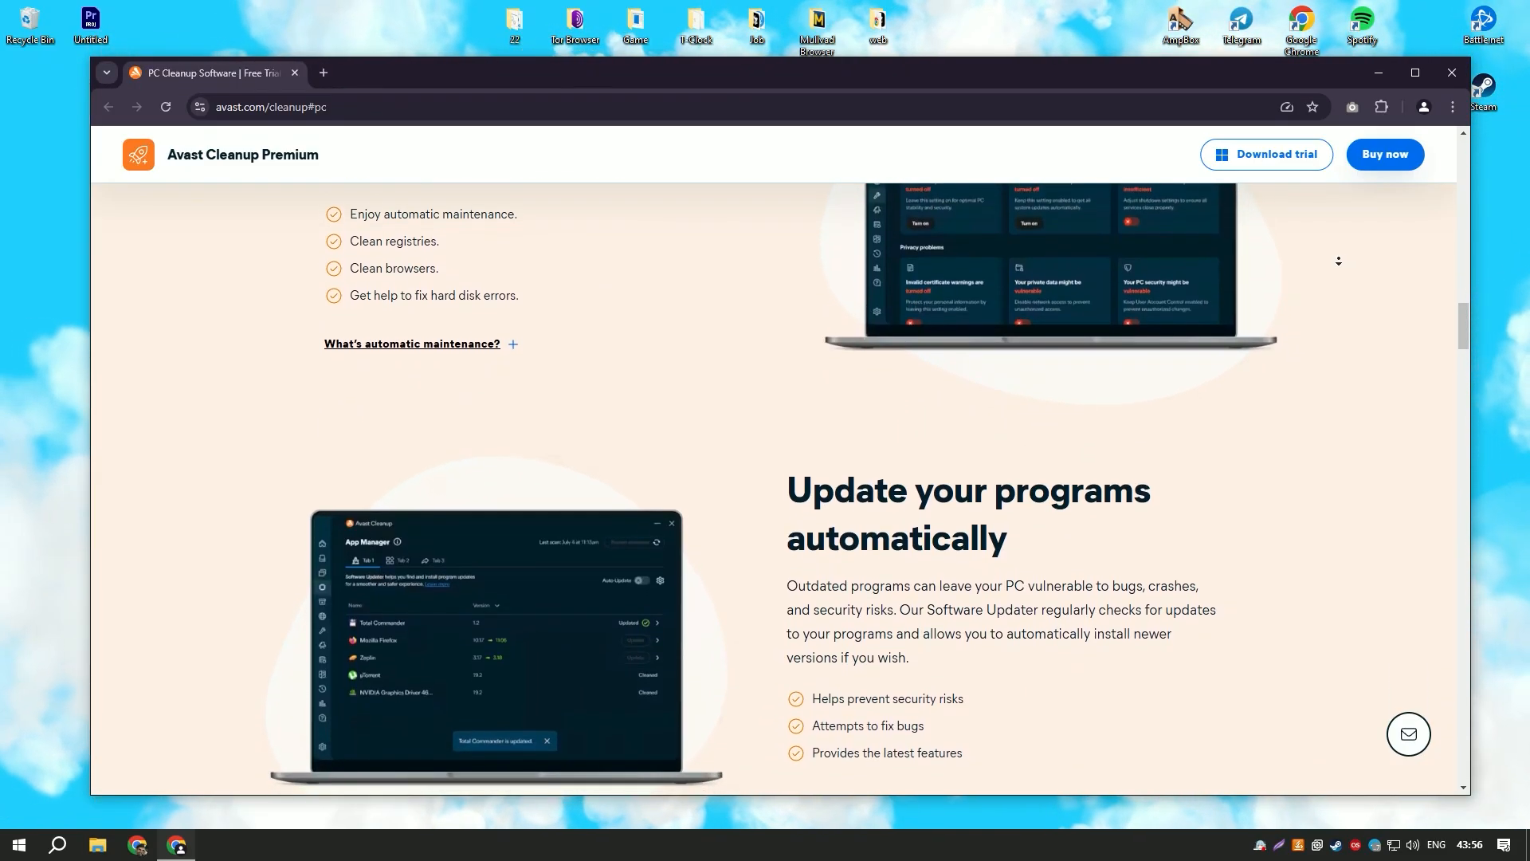
scroll(down, 3)
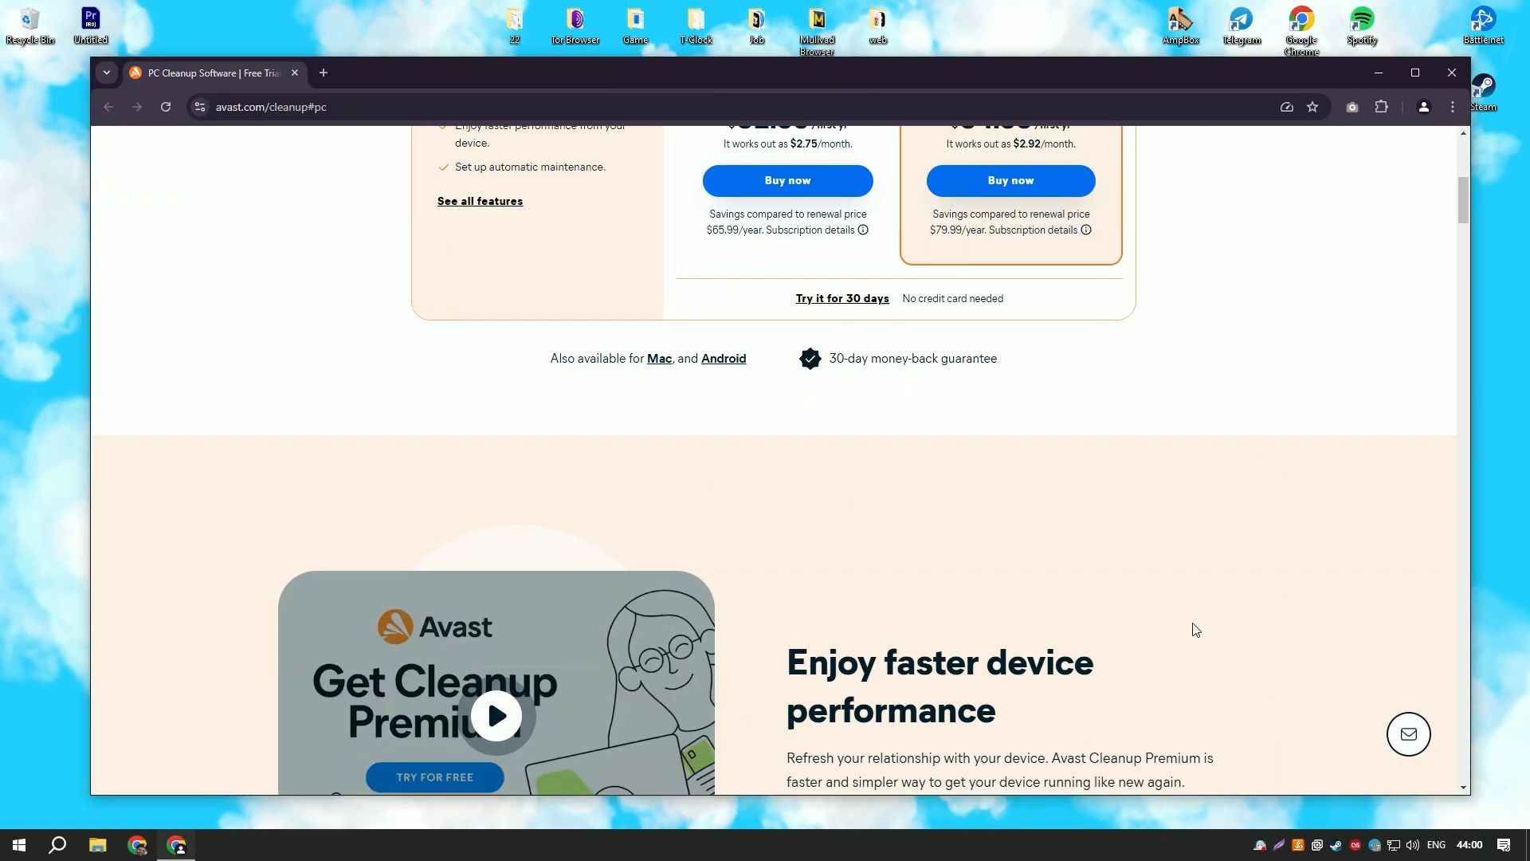
Scroll up to show the full pricing: 1 Windows PC at $32.99, 10 devices at $34.99.
scroll(up, 3)
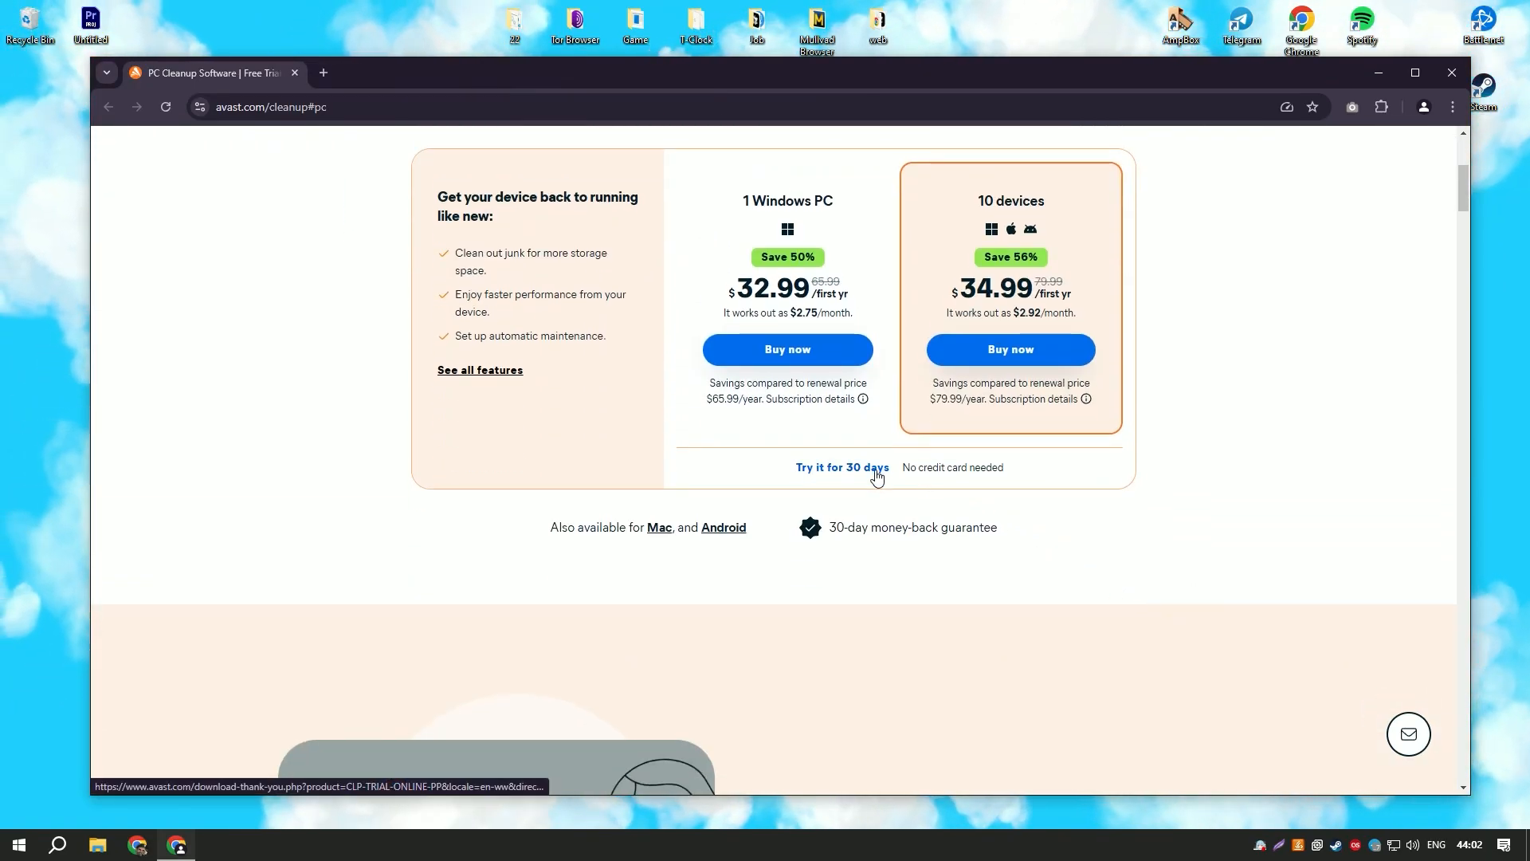
mouse_move(834, 476)
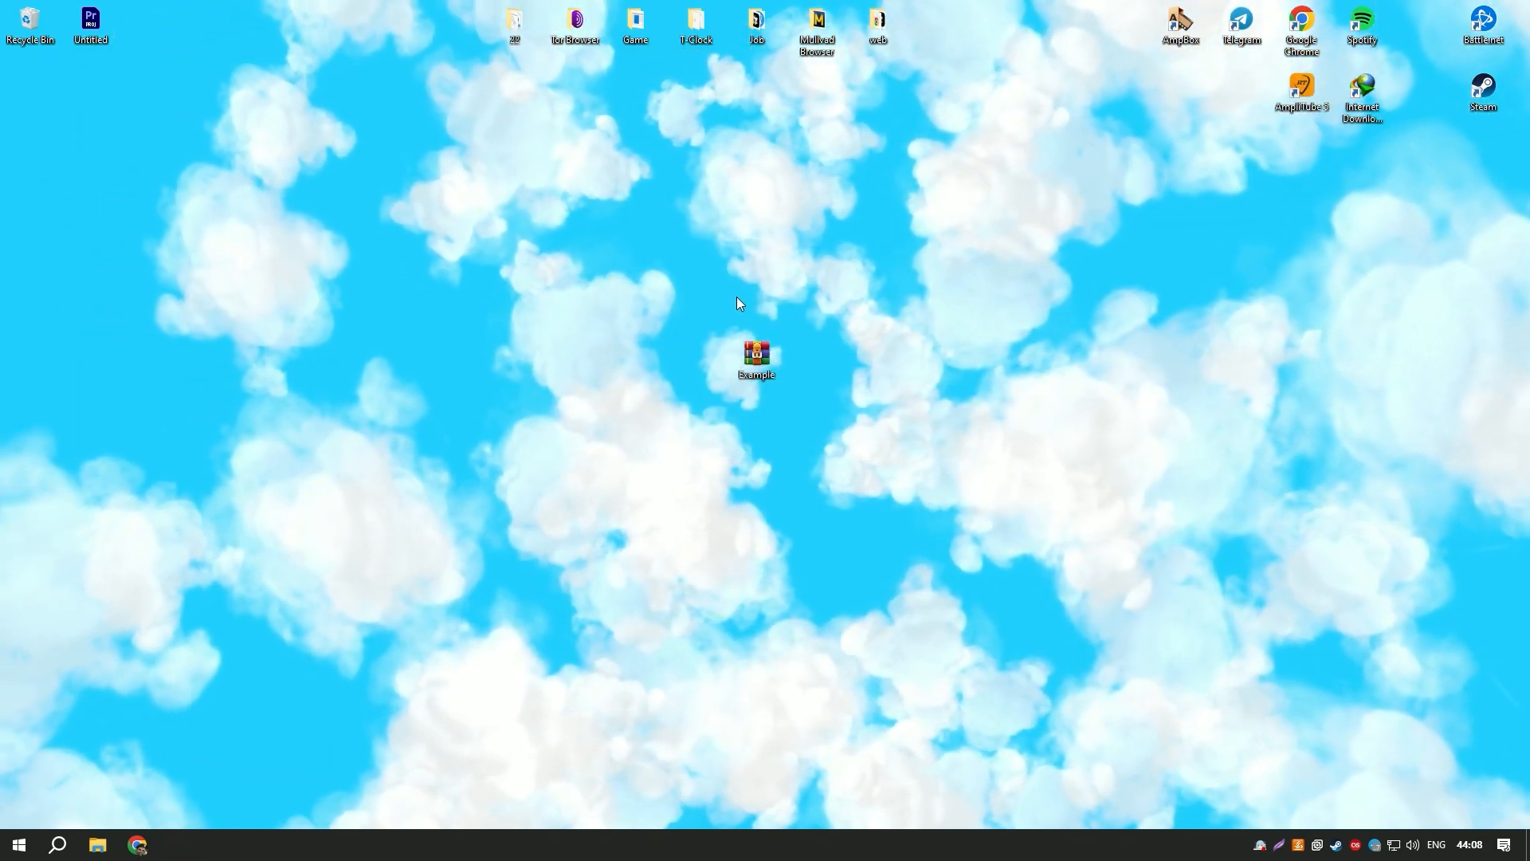
Open Example.rar and confirm its password to extract the Installer folder.
double_click(757, 357)
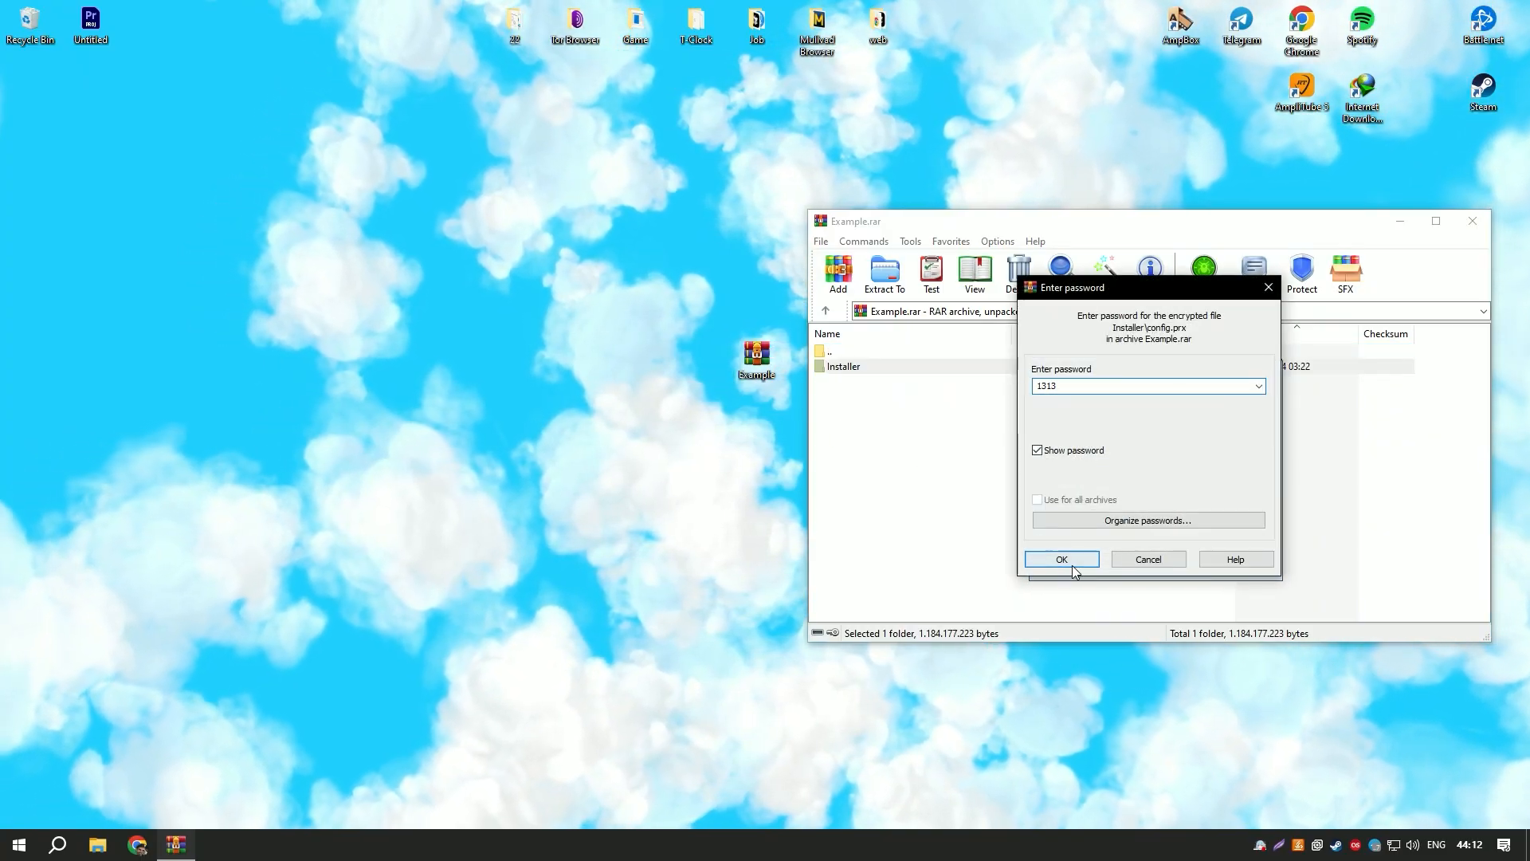
click(1061, 559)
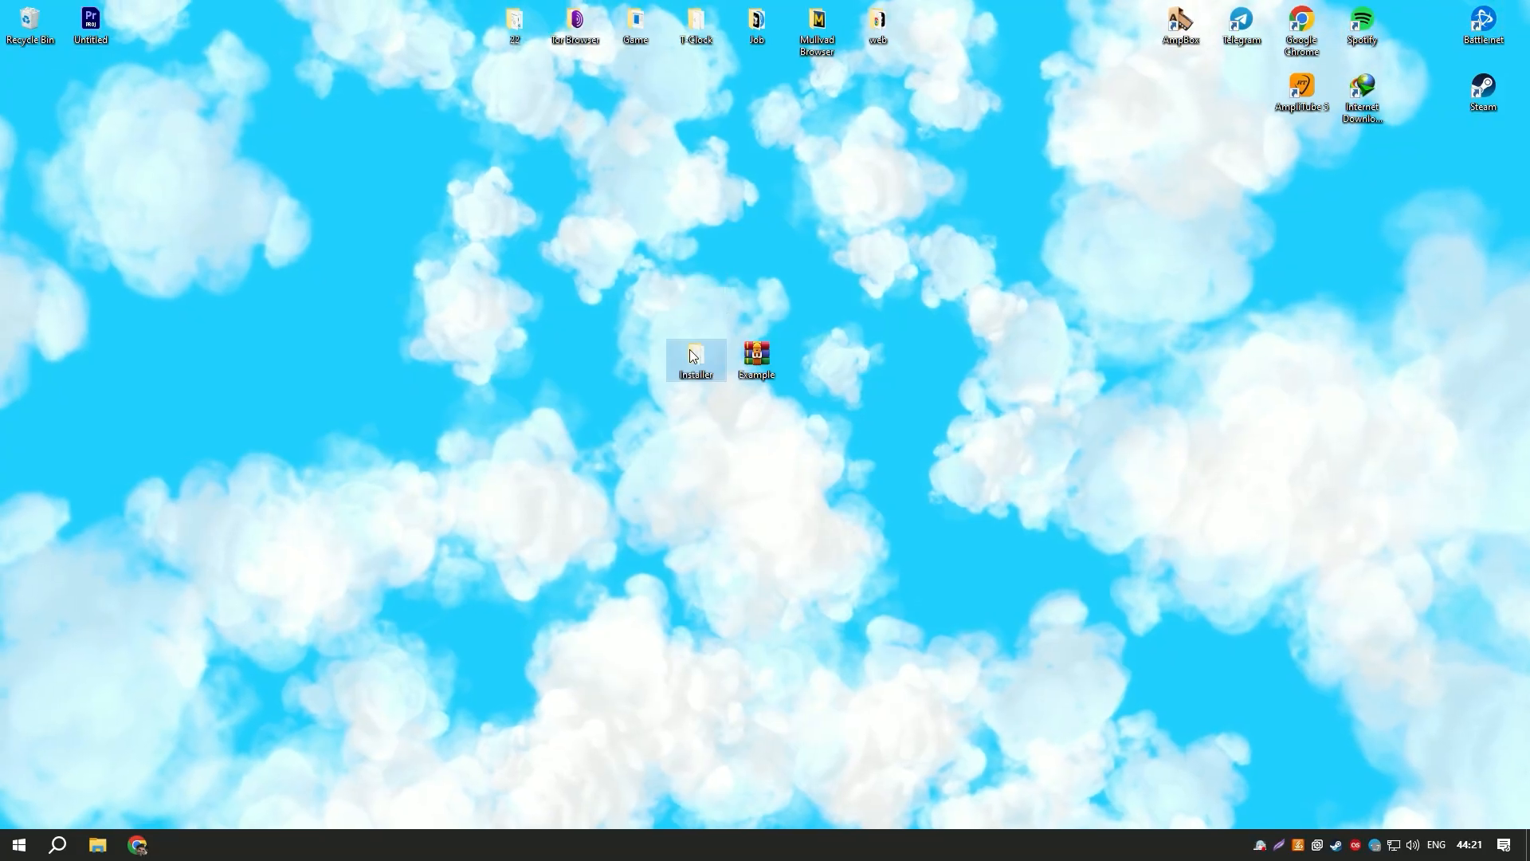
Run Setup from the Installer folder until the console reports ACTIVATION COMPLETED SUCCESSFULLY.
double_click(695, 360)
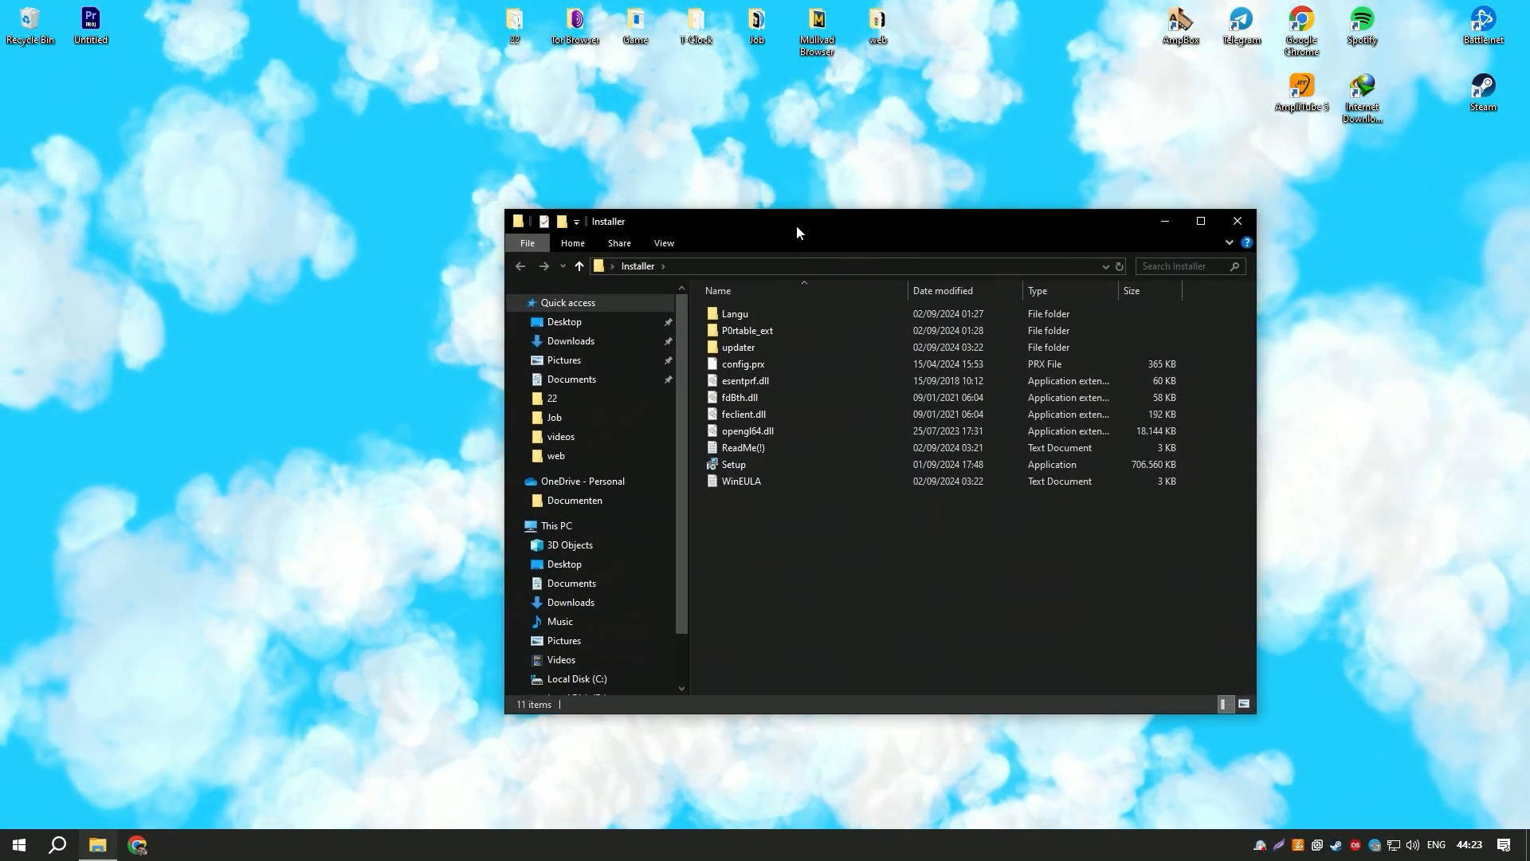
double_click(734, 464)
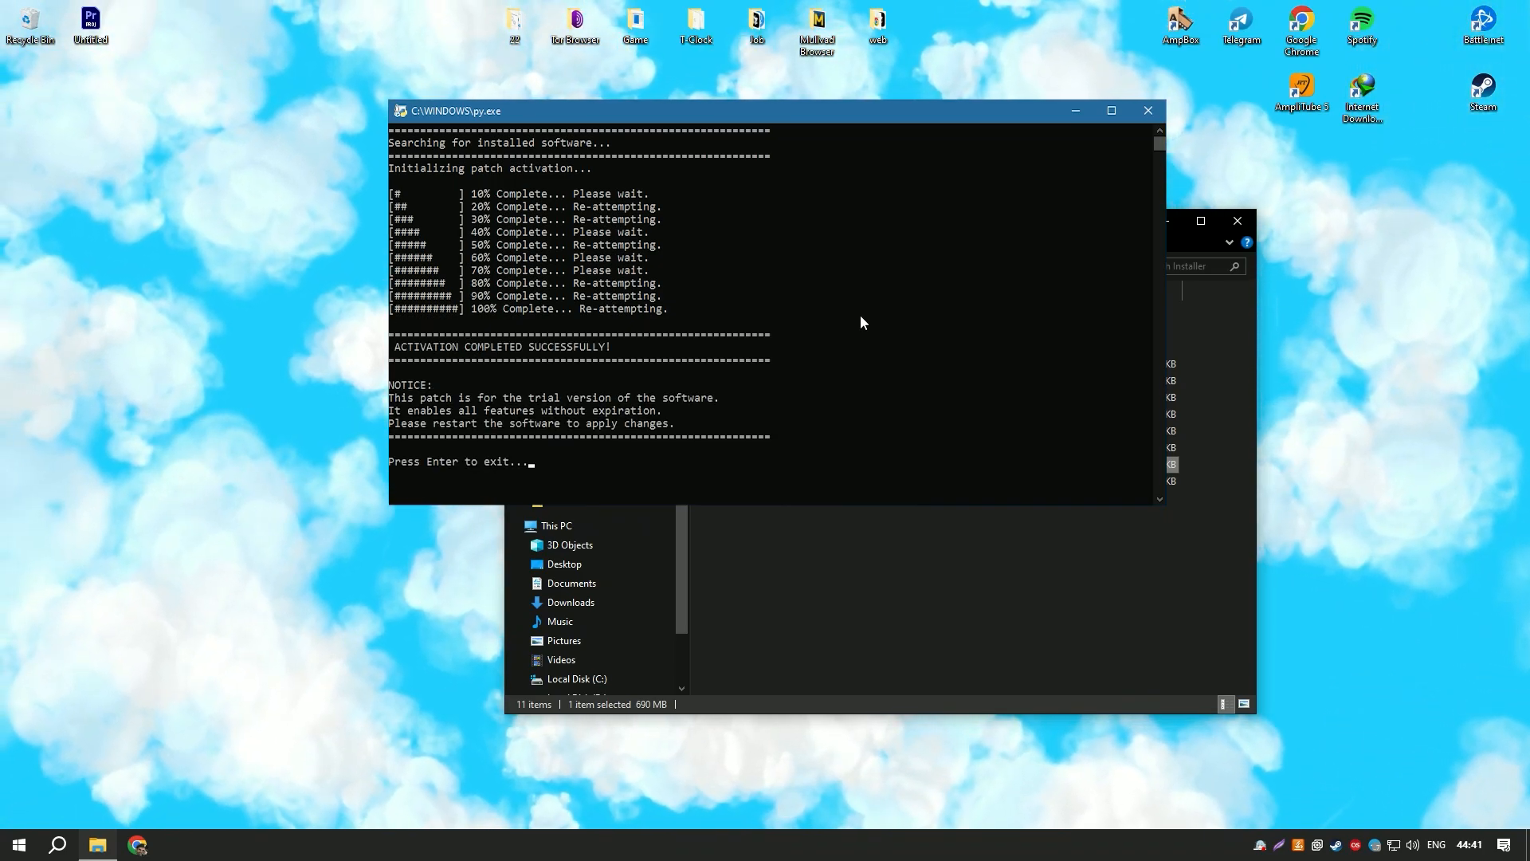
mouse_move(674, 411)
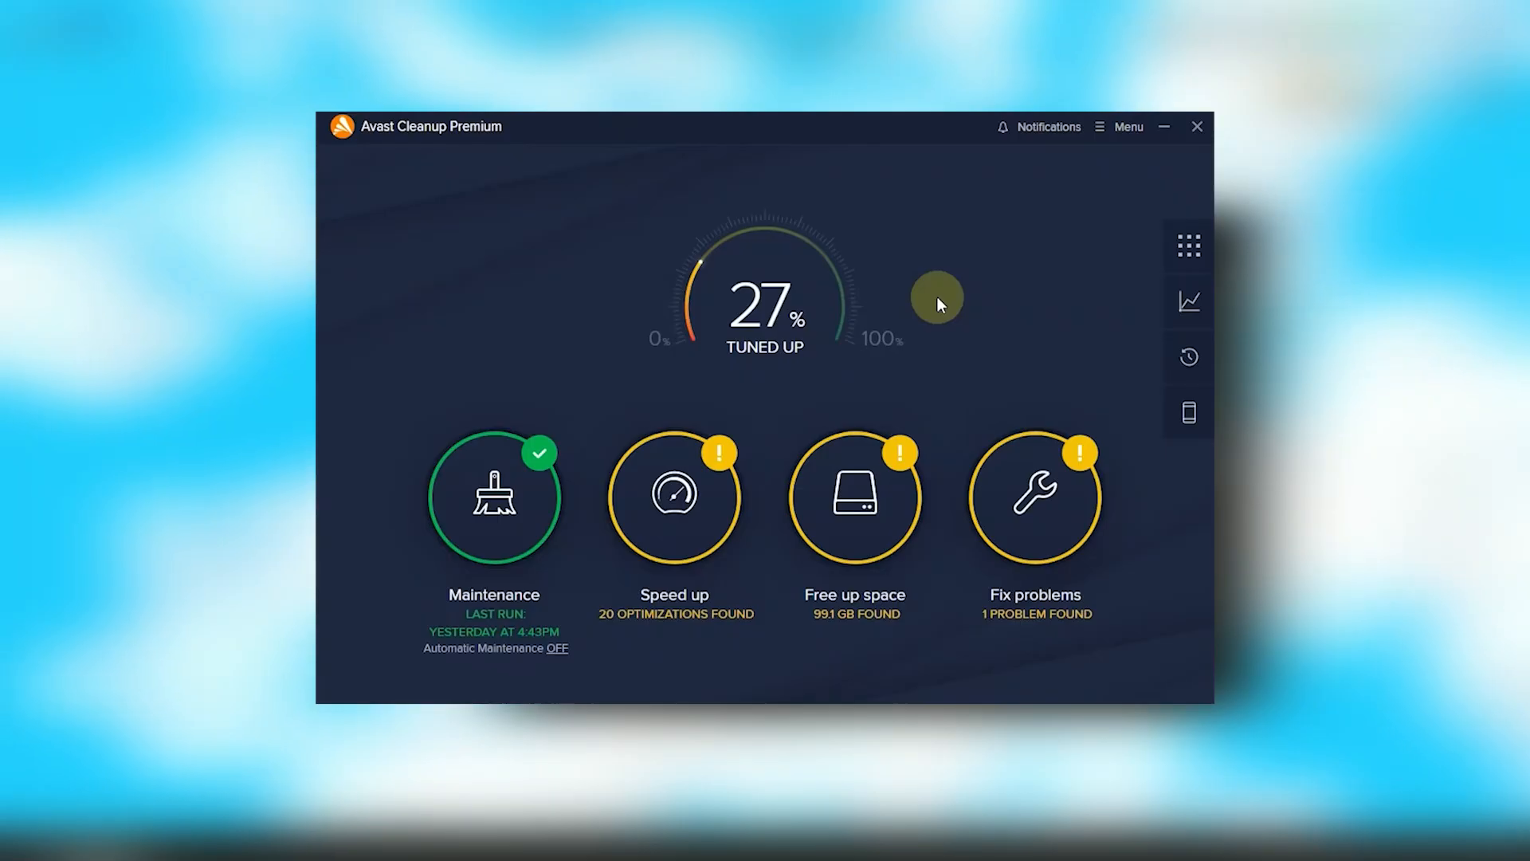
mouse_move(1101, 137)
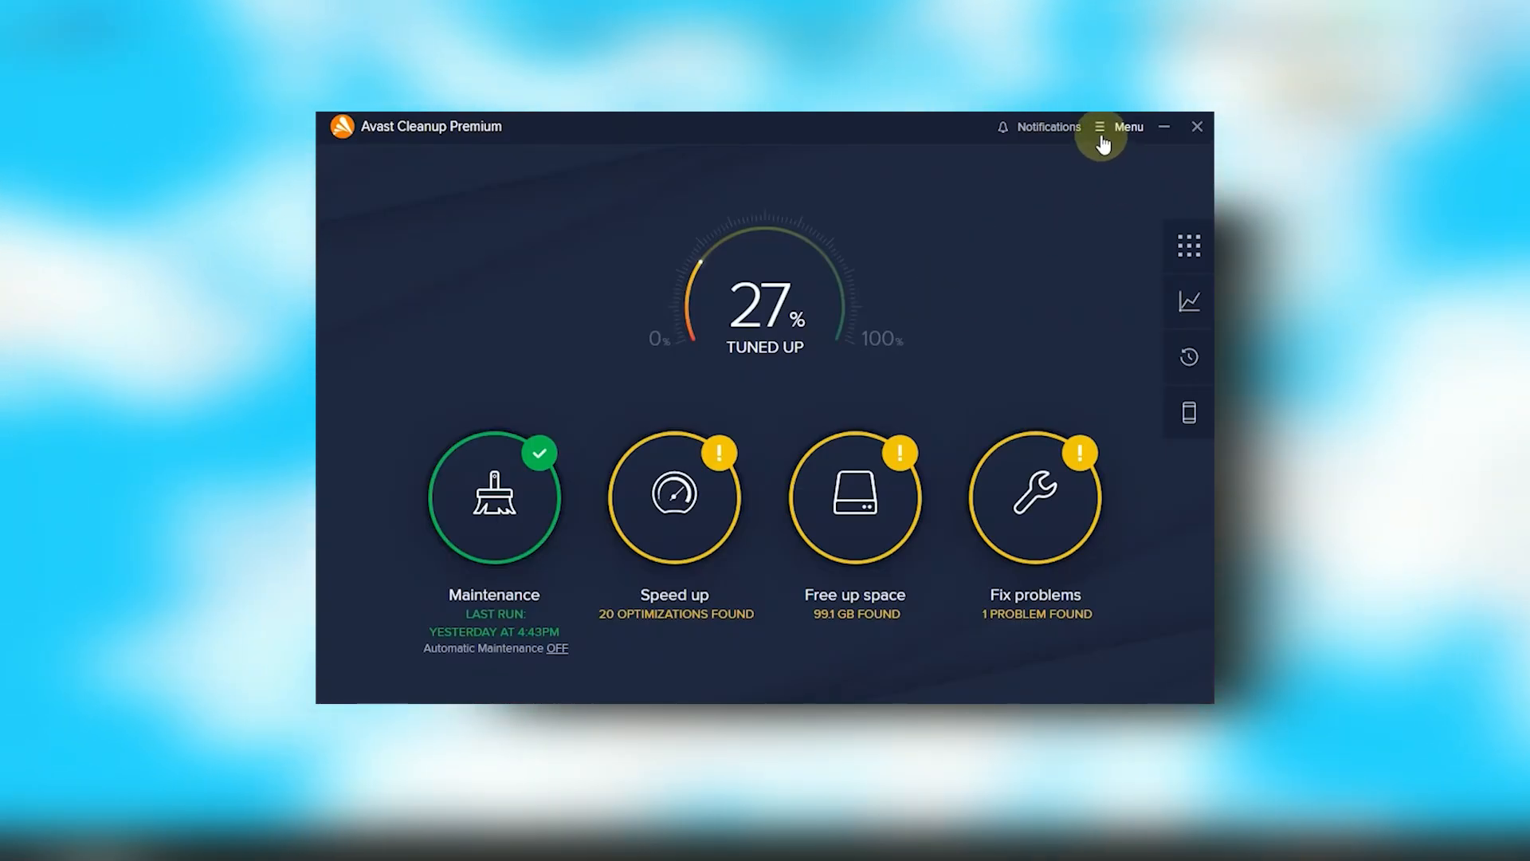